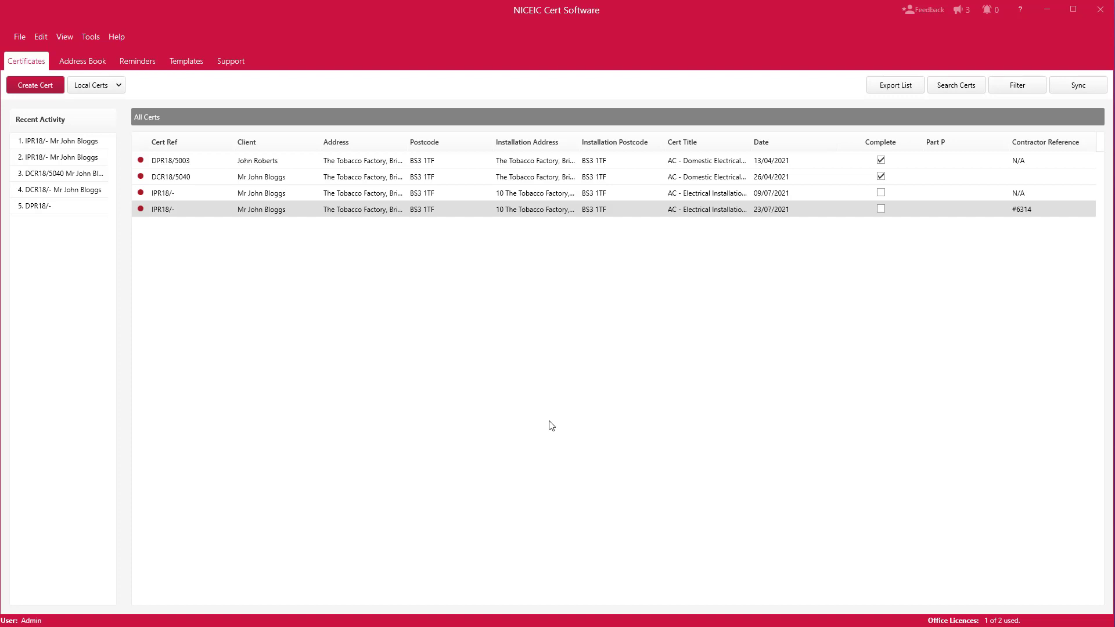
mouse_move(432, 193)
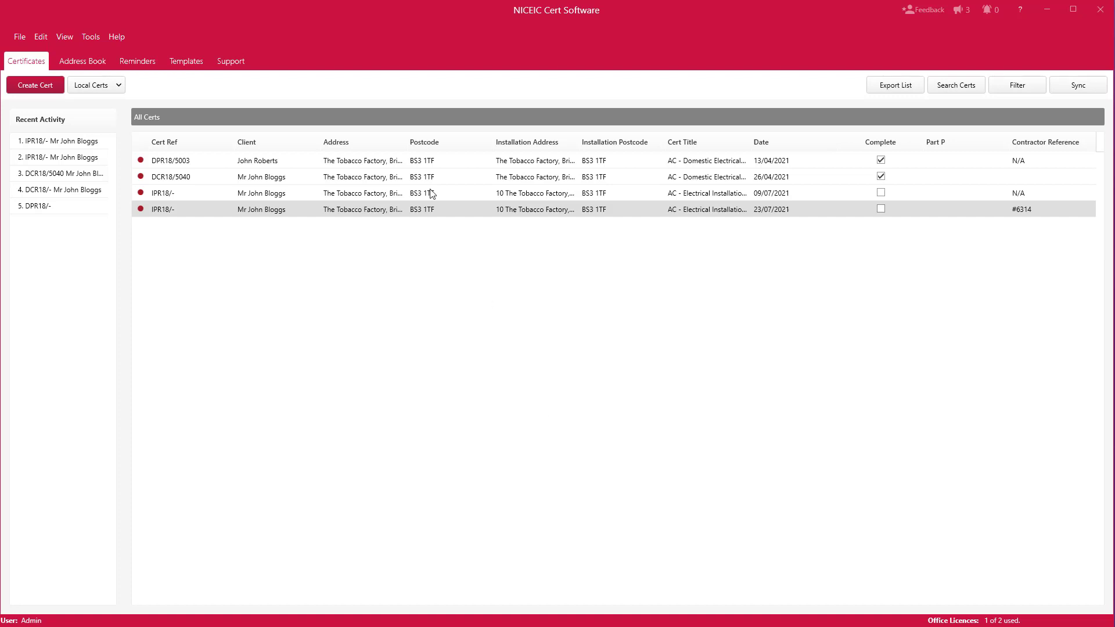
Show the Tools menu listing Distribution Boards, Data Importer and the other extra tools
left_click(91, 36)
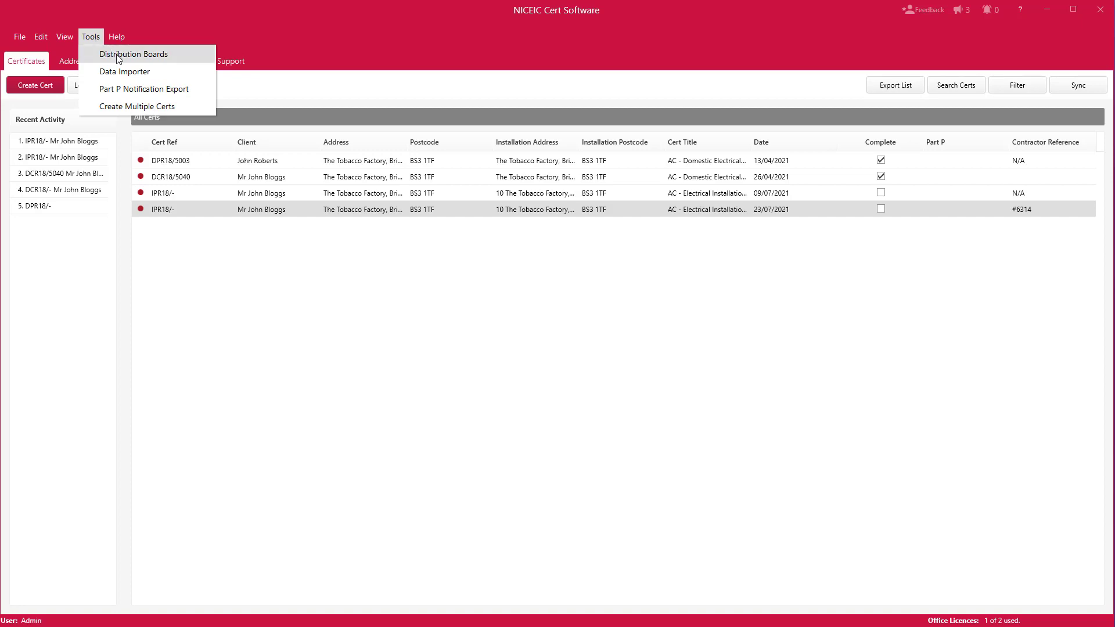
Launch the distribution board designer and open the Stage Boards project to pick SB1 store area
left_click(133, 54)
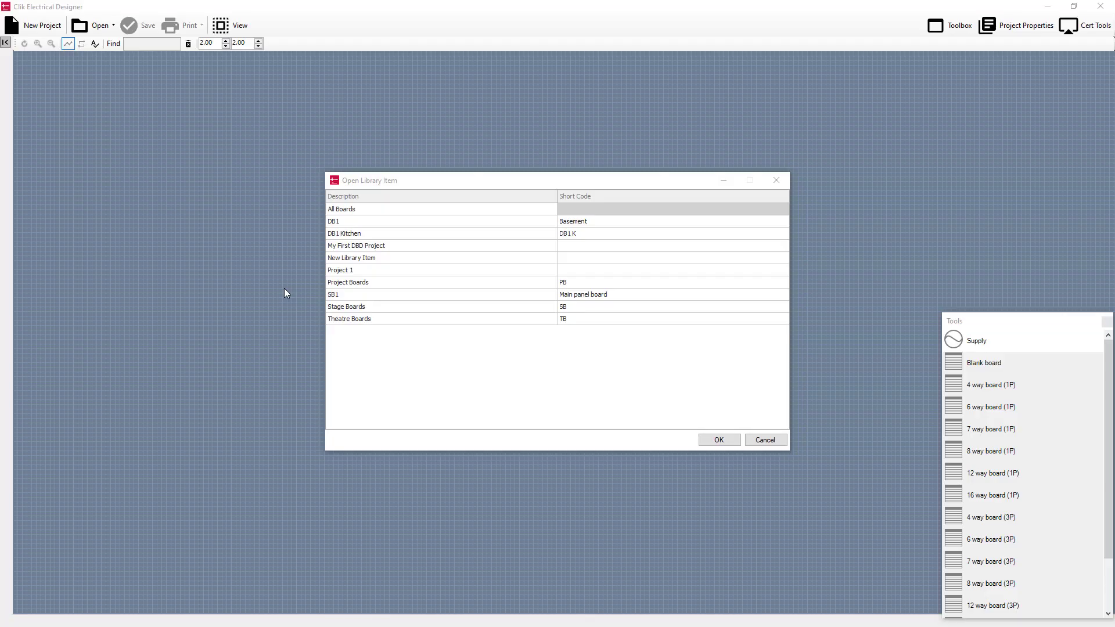
mouse_move(423, 189)
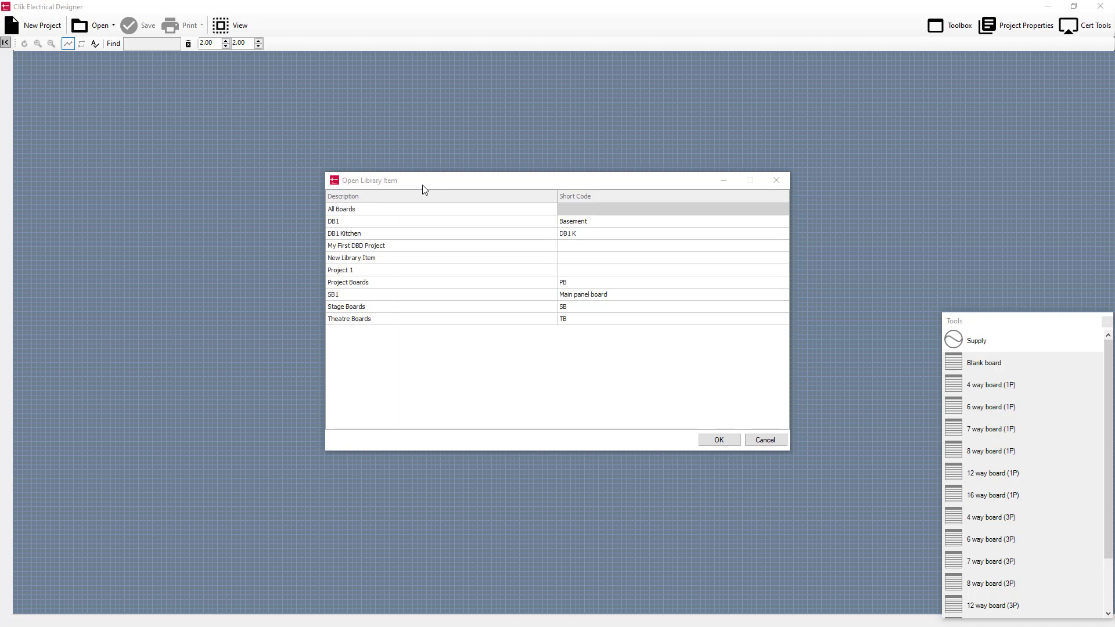
mouse_move(403, 307)
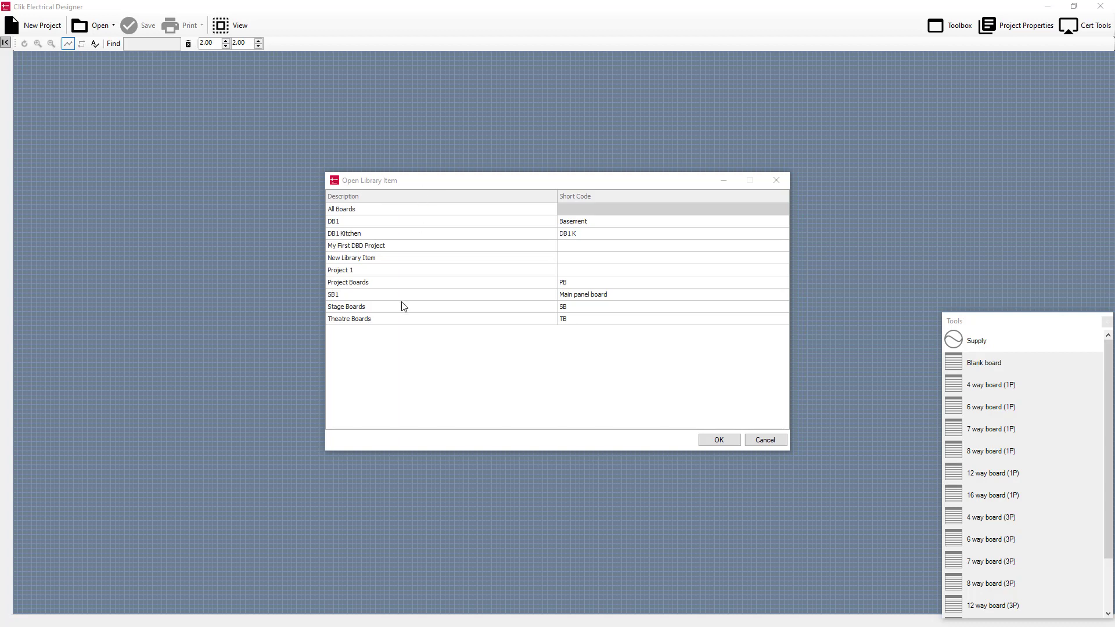
left_click(417, 306)
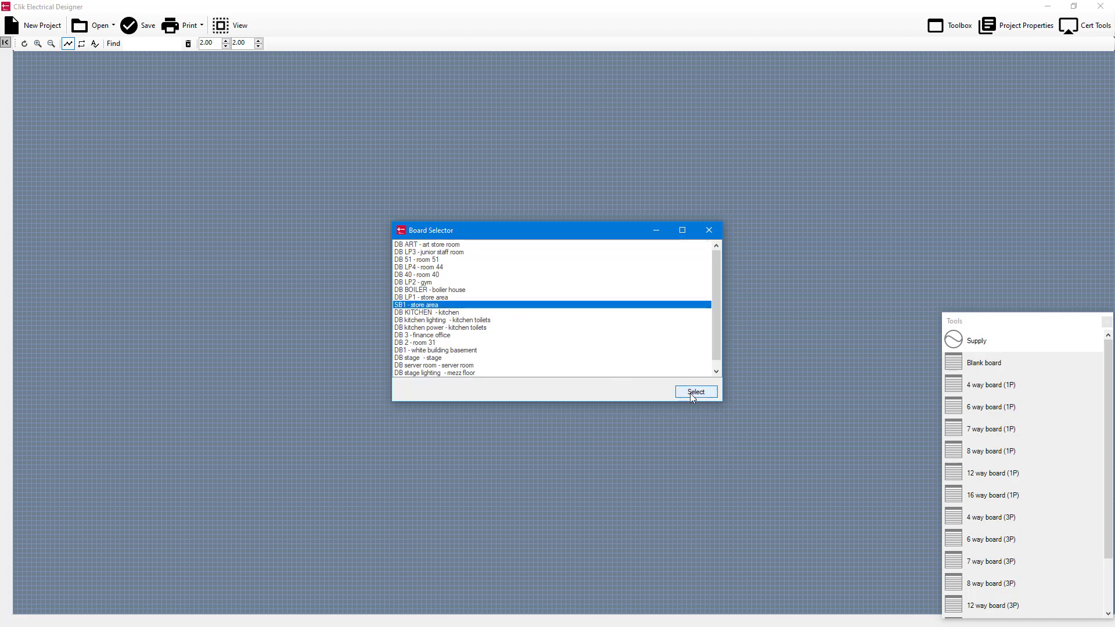
Place SB1 store area, feeding DB stage from 2/L1 and a new board from 9/L3
left_click(695, 392)
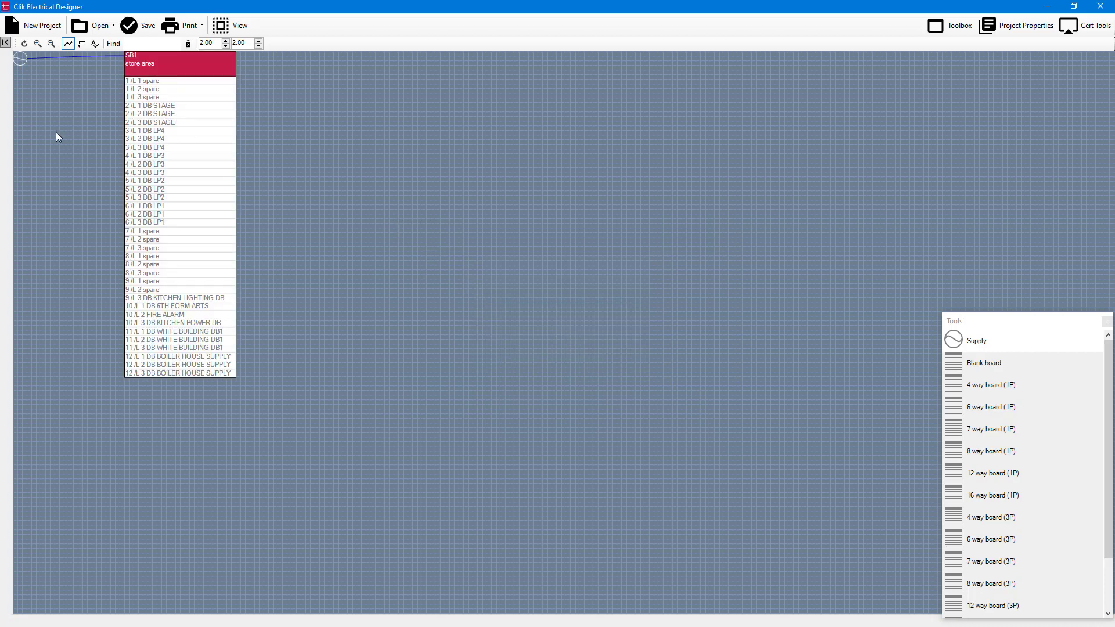
mouse_move(230, 95)
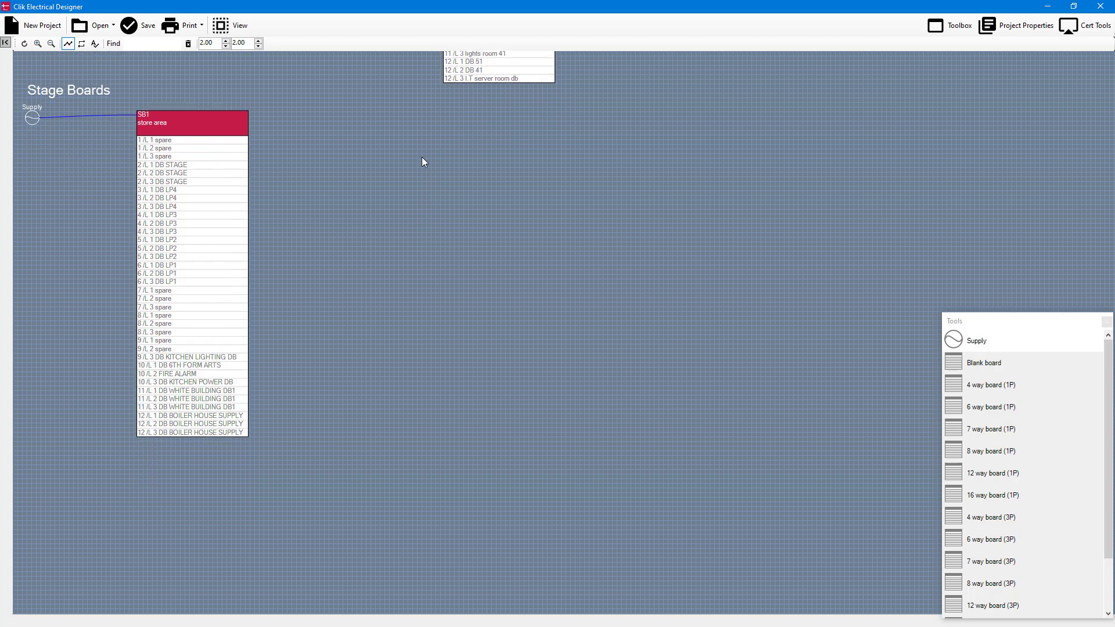
scroll("up", 3)
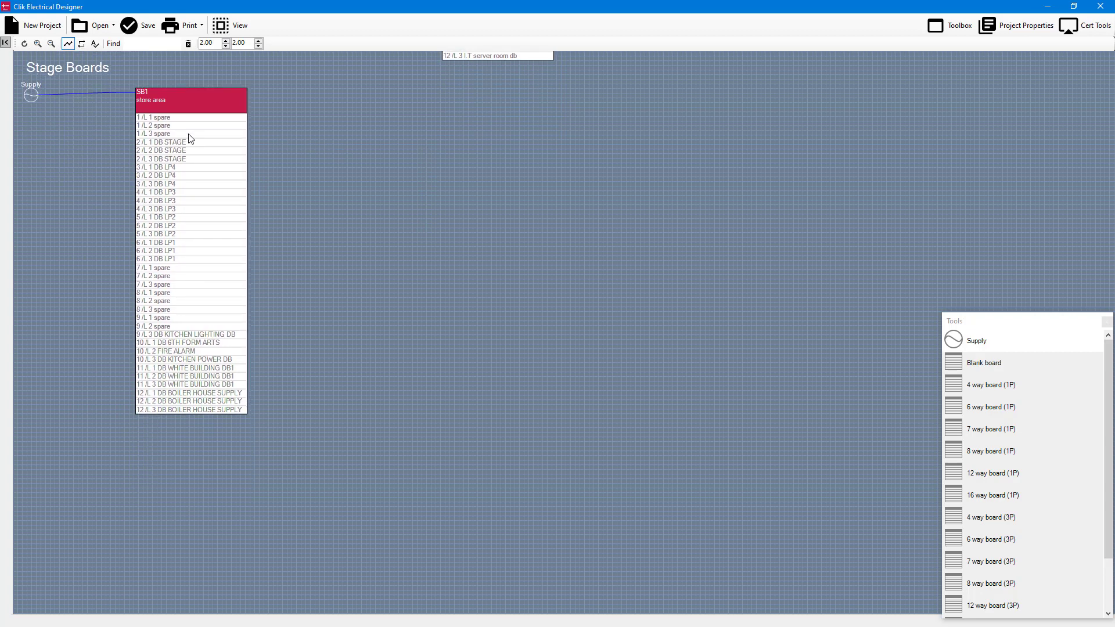
mouse_move(164, 148)
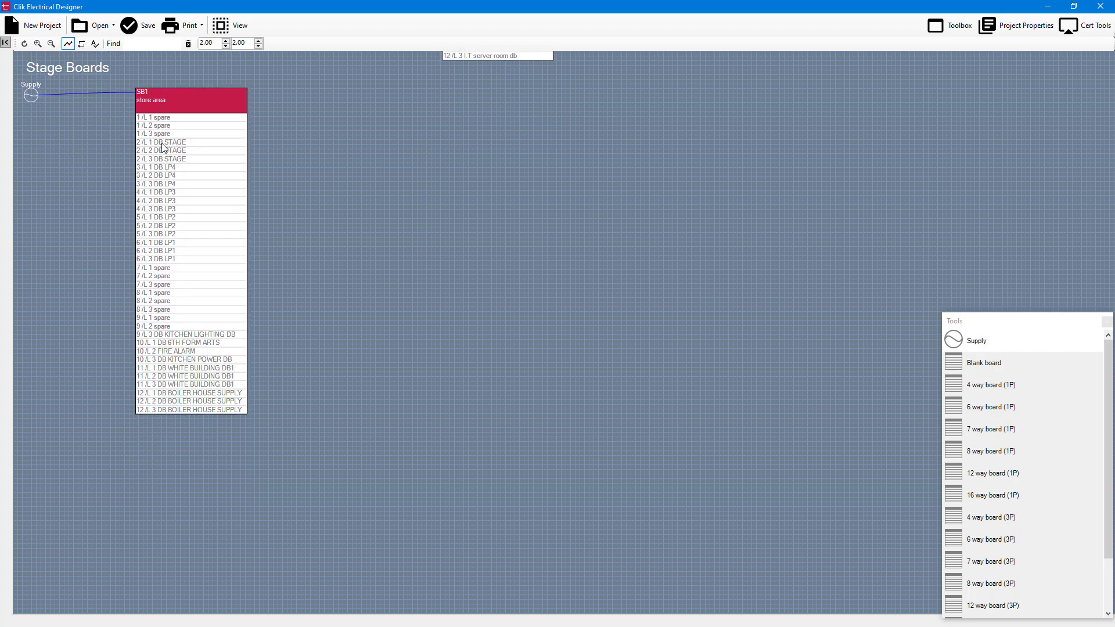
right_click(162, 142)
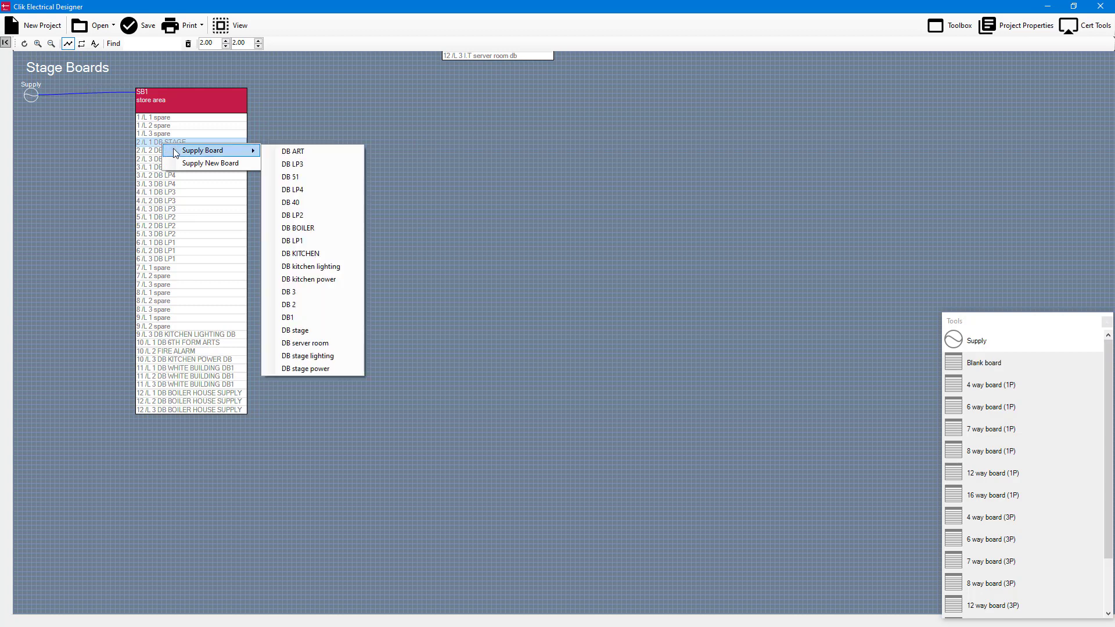
left_click(294, 330)
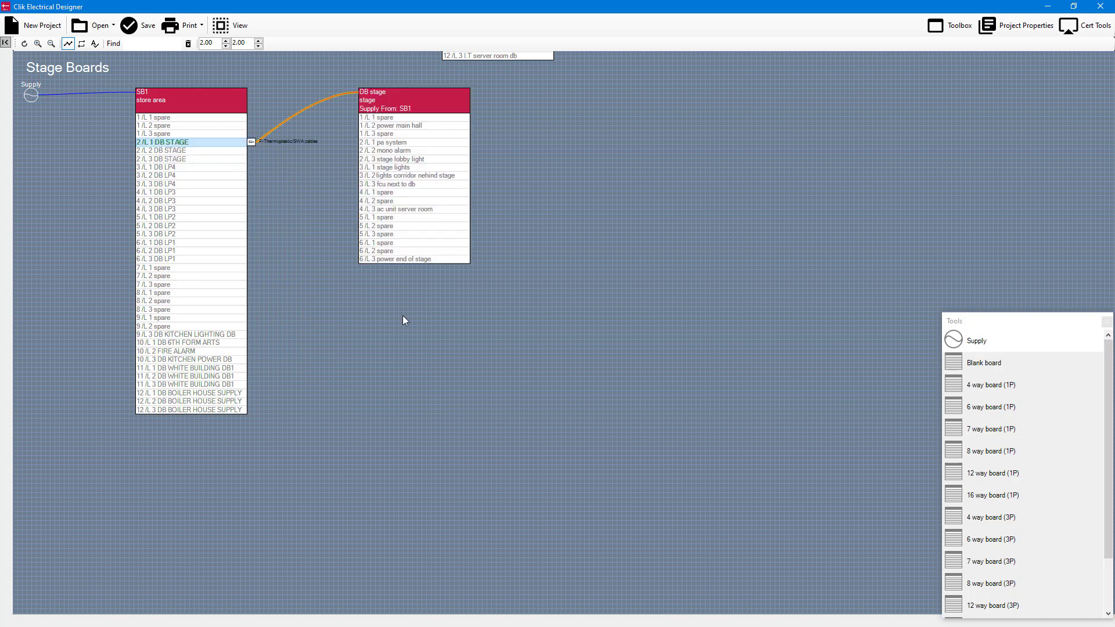
mouse_move(441, 338)
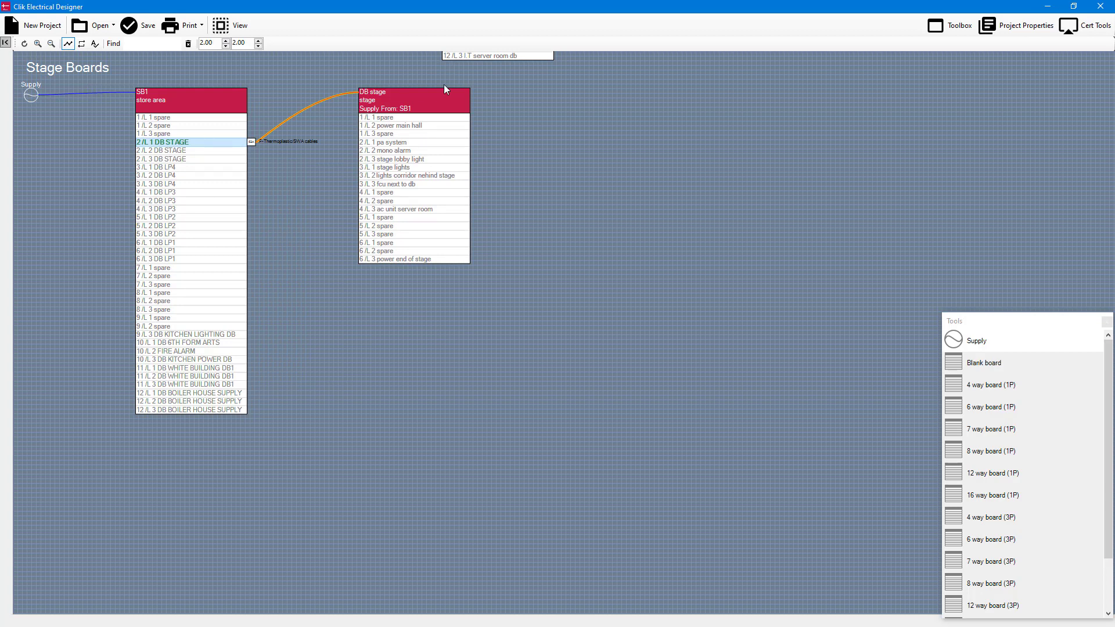
mouse_move(656, 334)
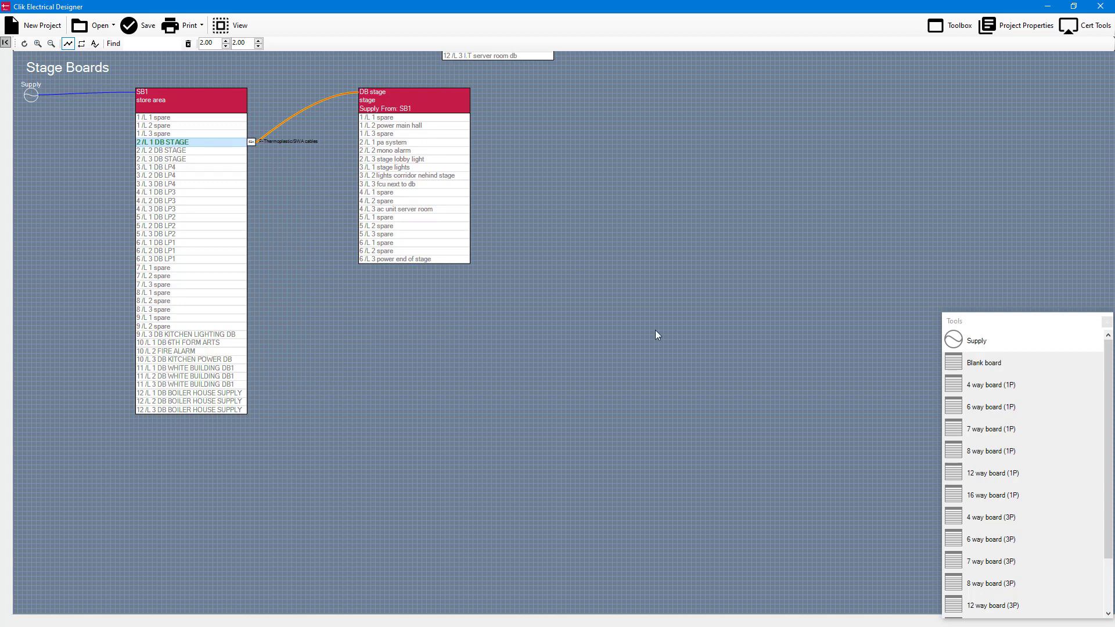
mouse_move(186, 279)
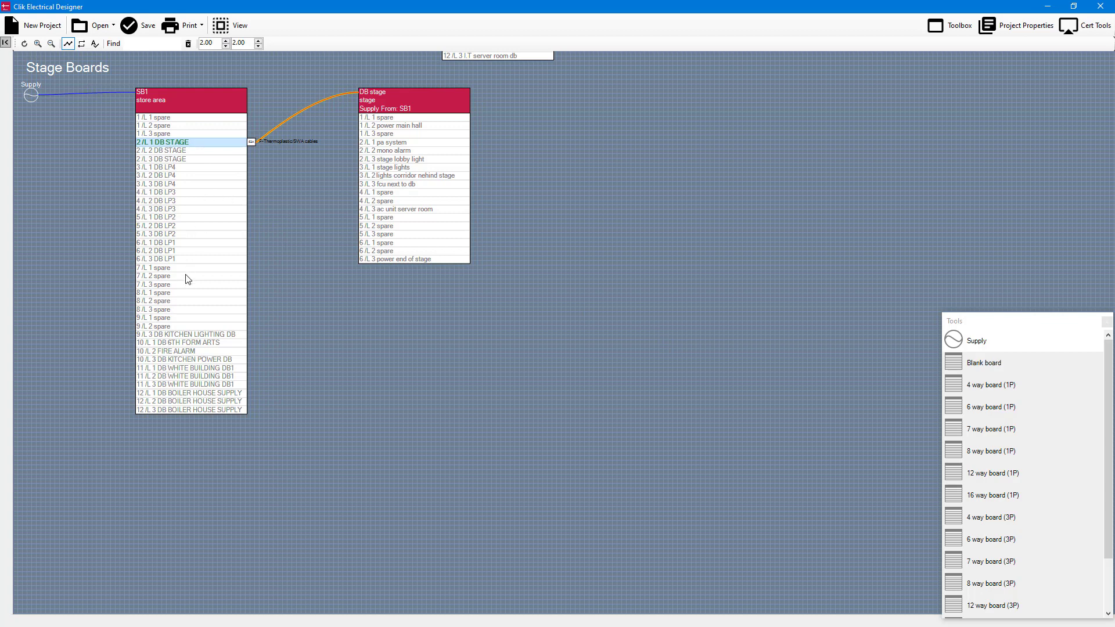
right_click(186, 334)
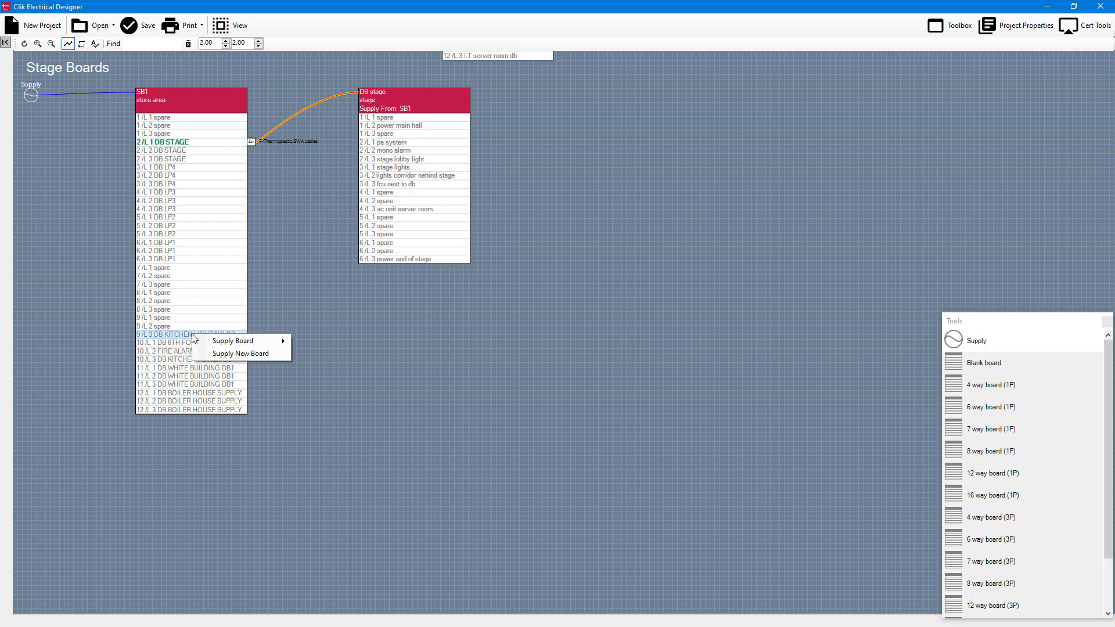
mouse_move(236, 354)
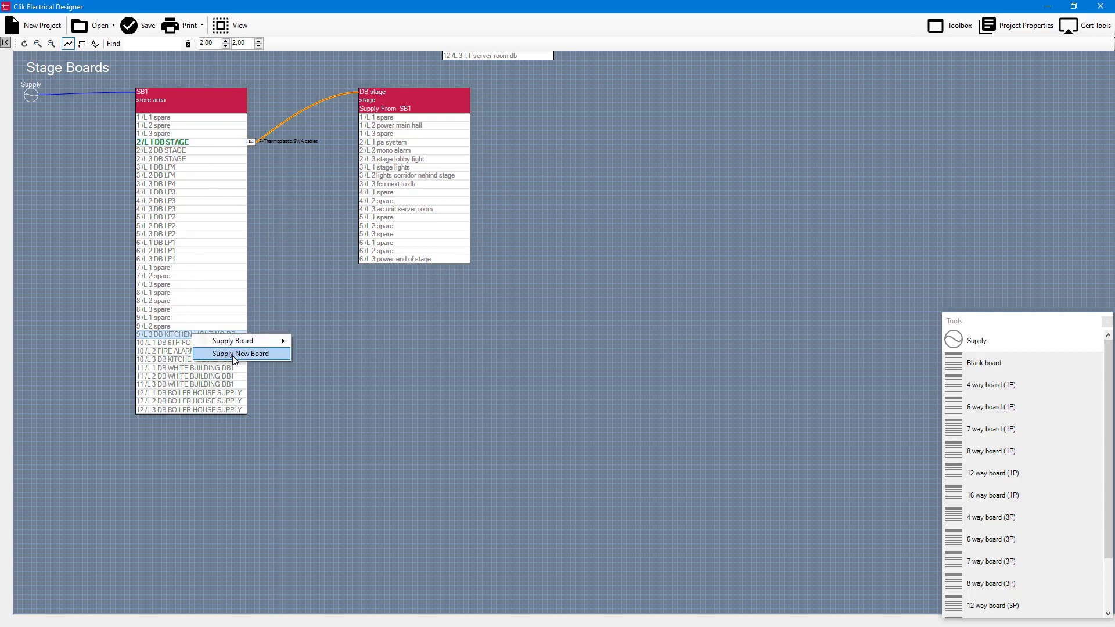
left_click(240, 353)
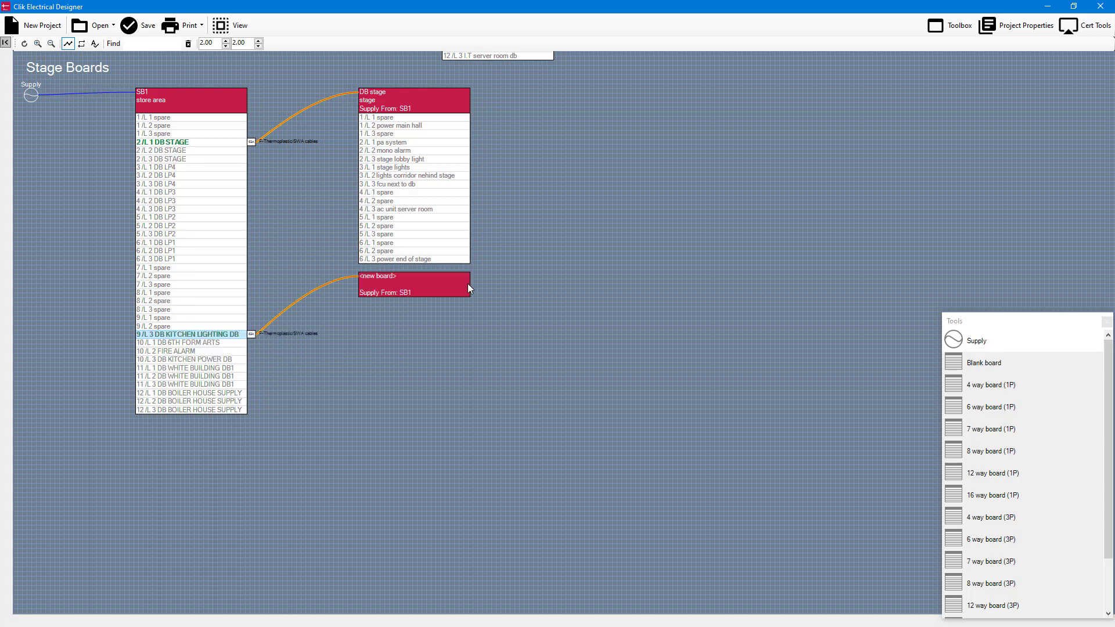
mouse_move(399, 288)
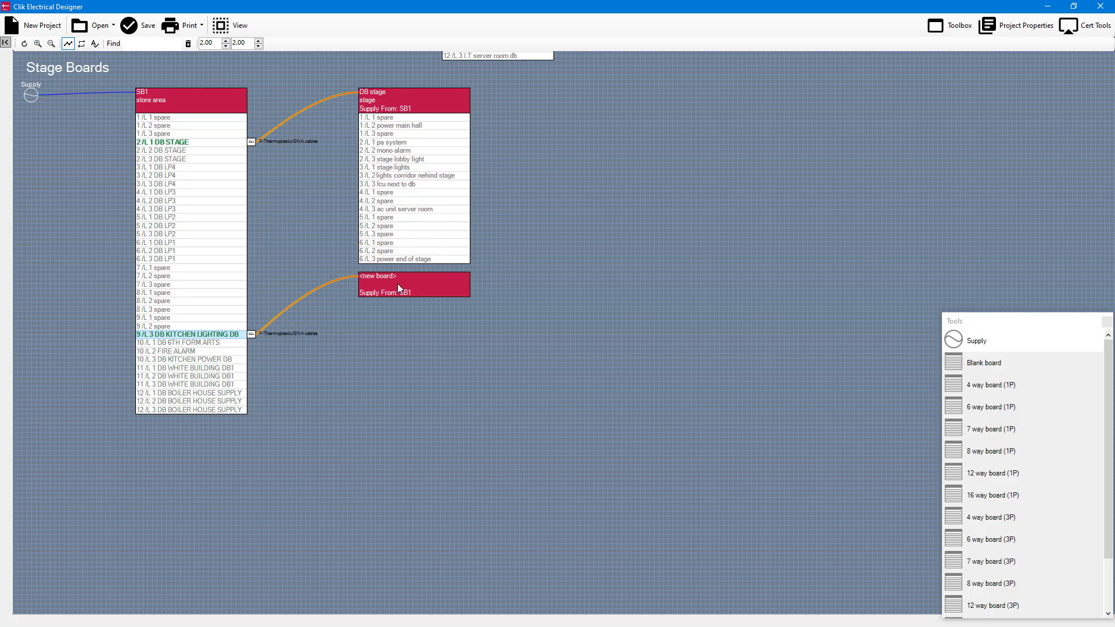
Start Add Circuits... on the new board fed from circuit 9/L3
right_click(399, 288)
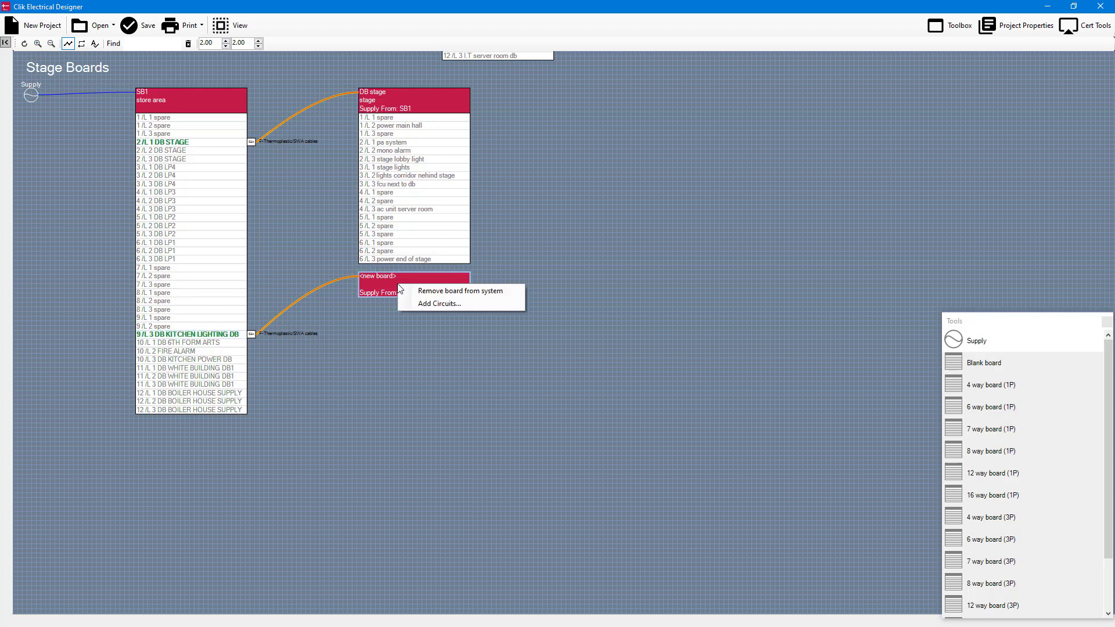
left_click(461, 291)
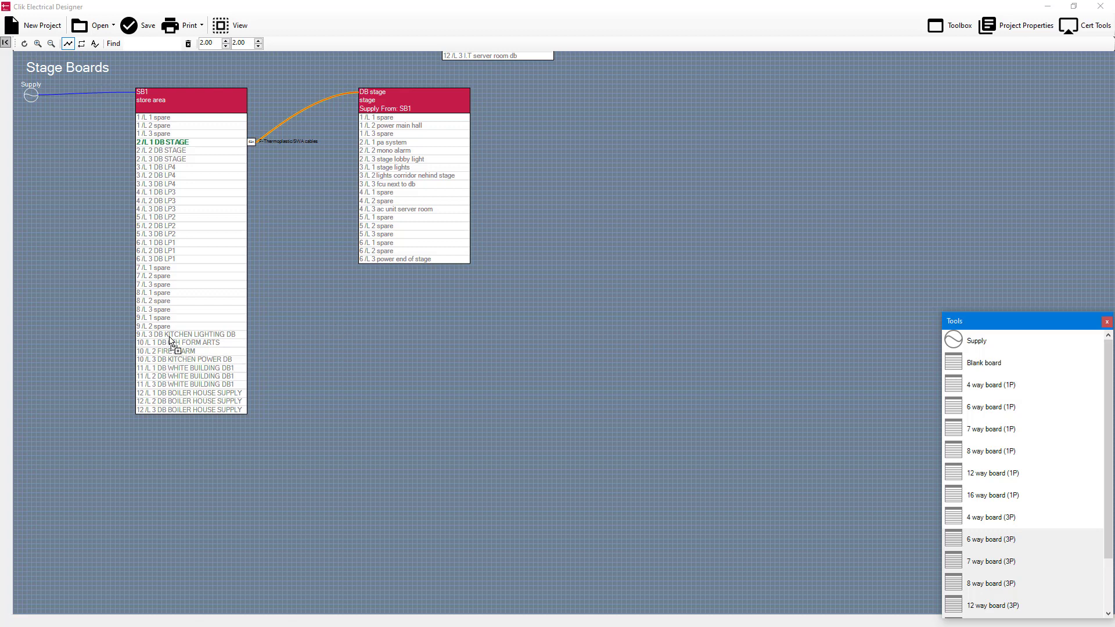
mouse_move(175, 338)
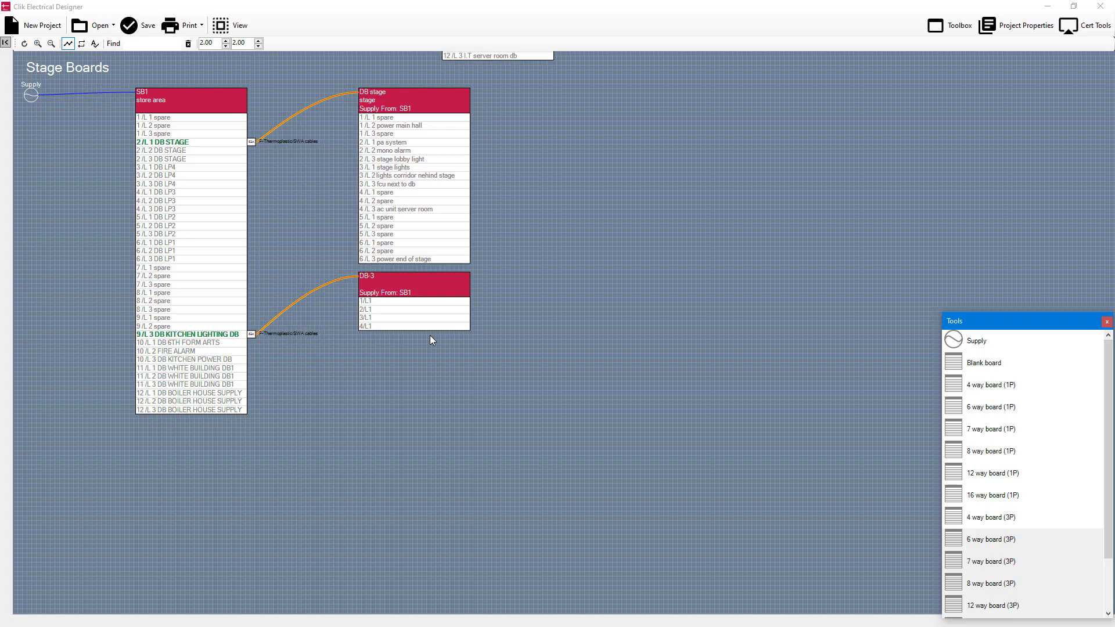
mouse_move(351, 306)
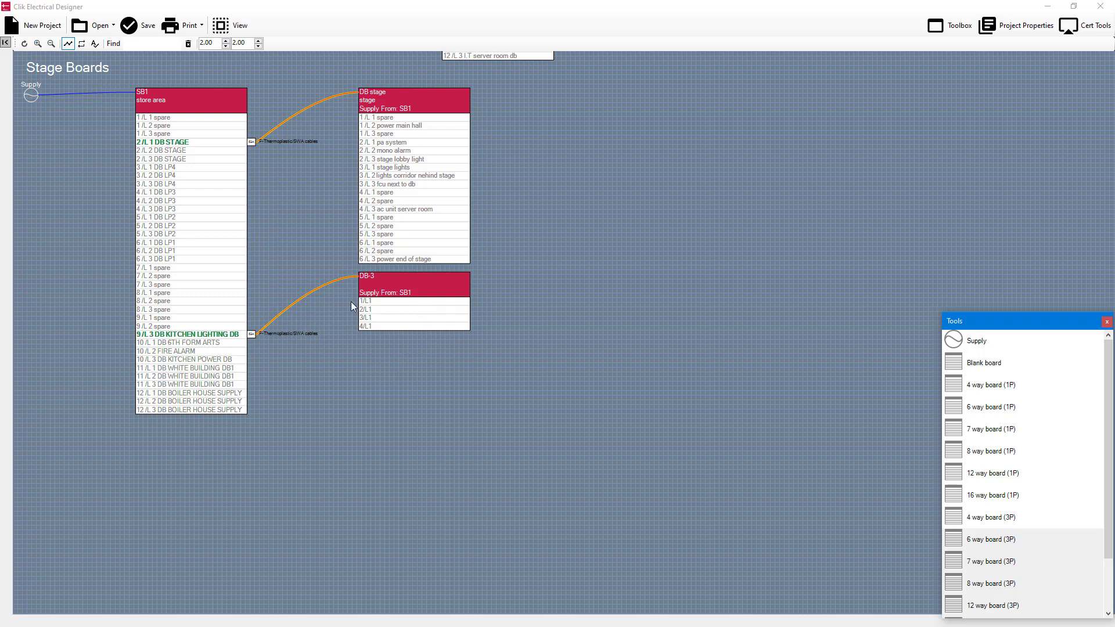
mouse_move(403, 335)
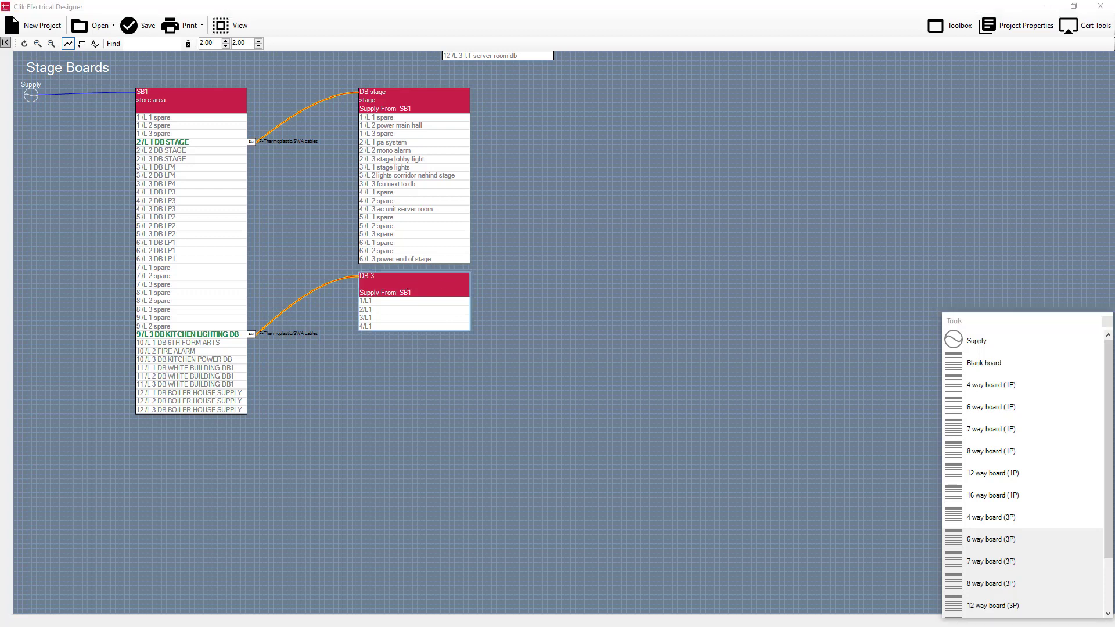
Describe DB-3's circuit 1 as 'Test Circuit' and browse the Add Circuit(s) options
double_click(412, 284)
type("T")
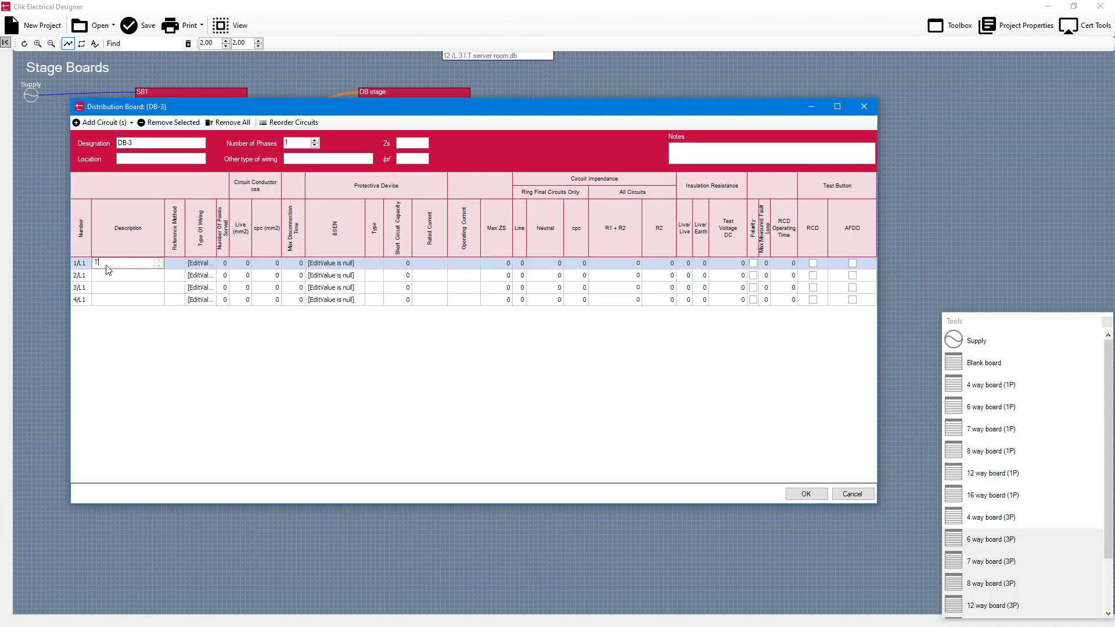
type("est Circuit")
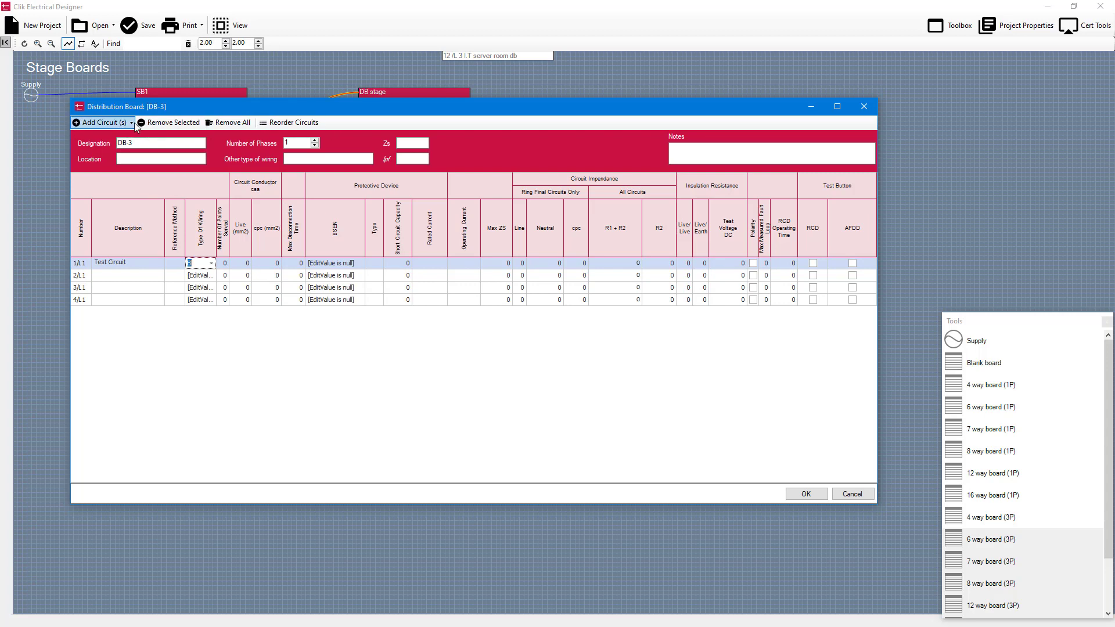
left_click(100, 123)
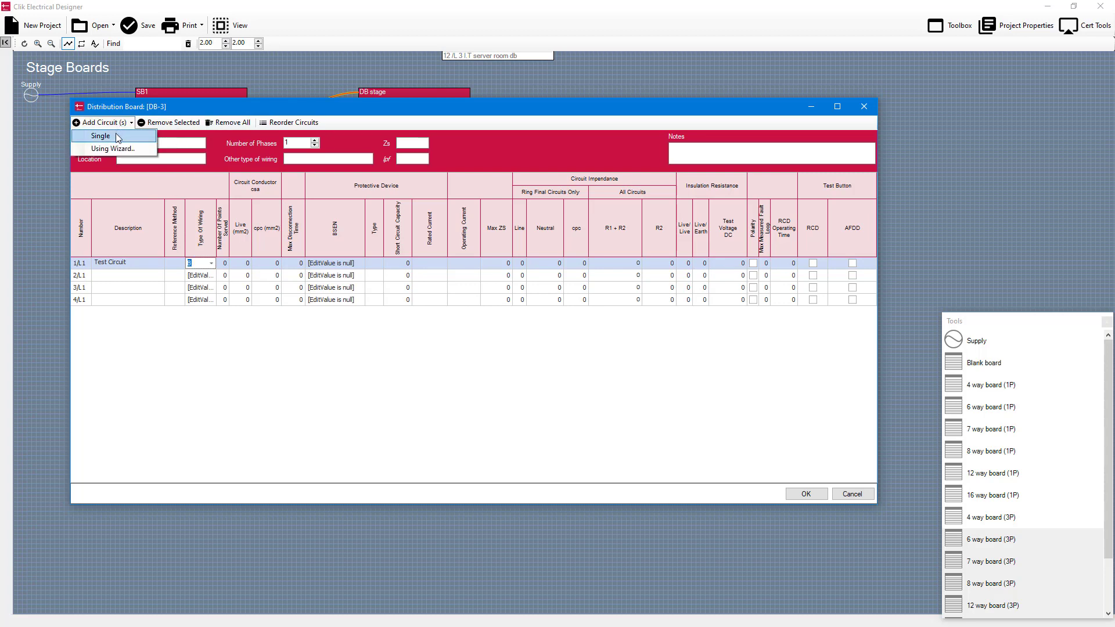
mouse_move(120, 149)
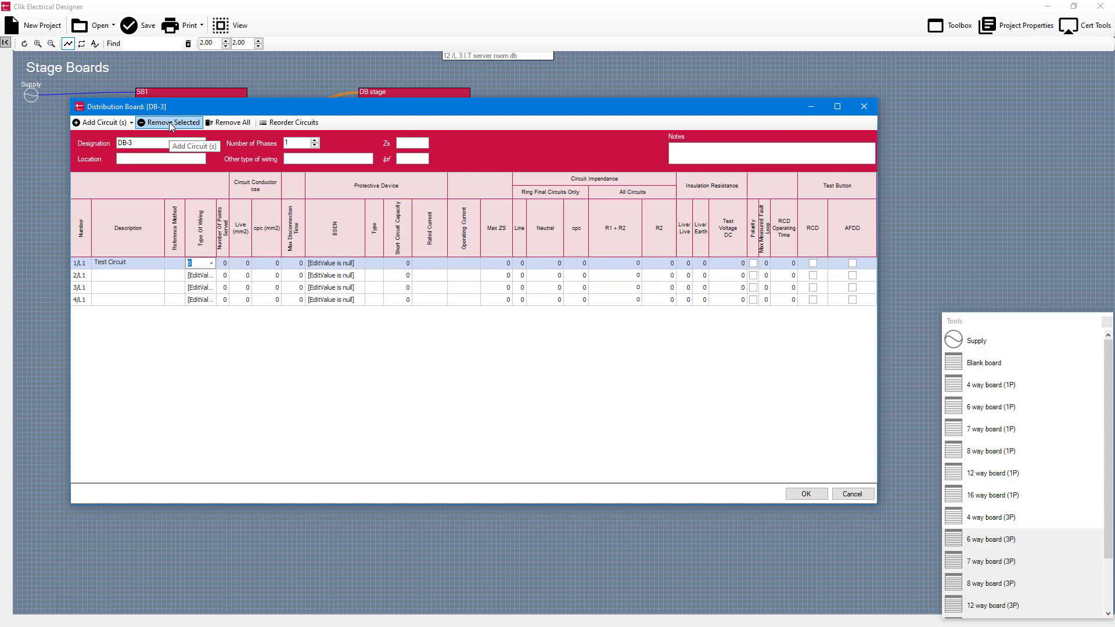
mouse_move(233, 122)
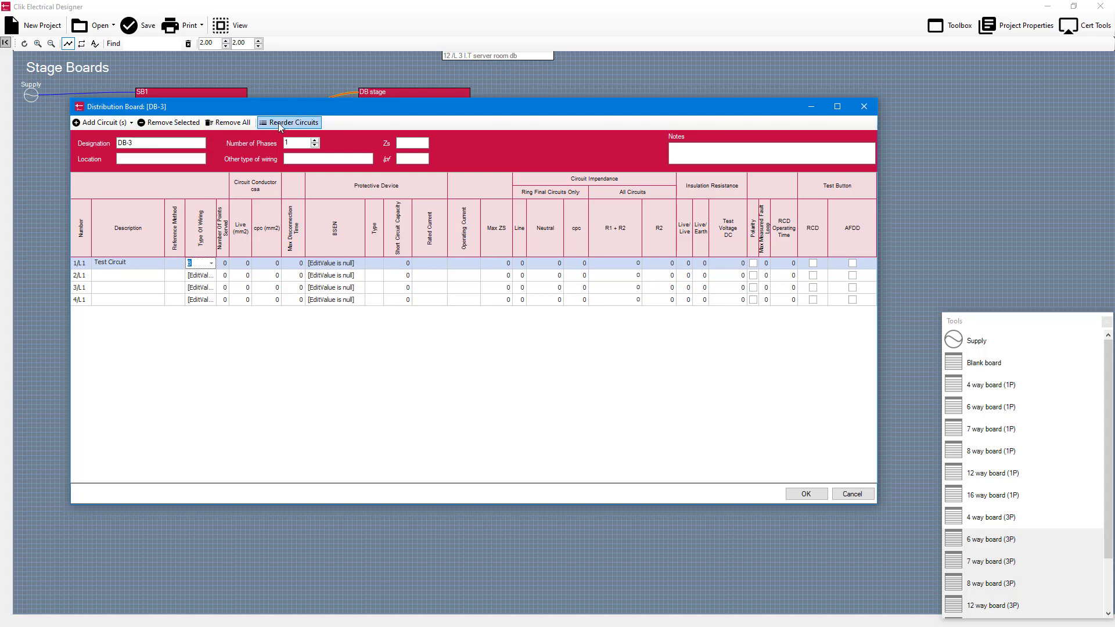
mouse_move(288, 122)
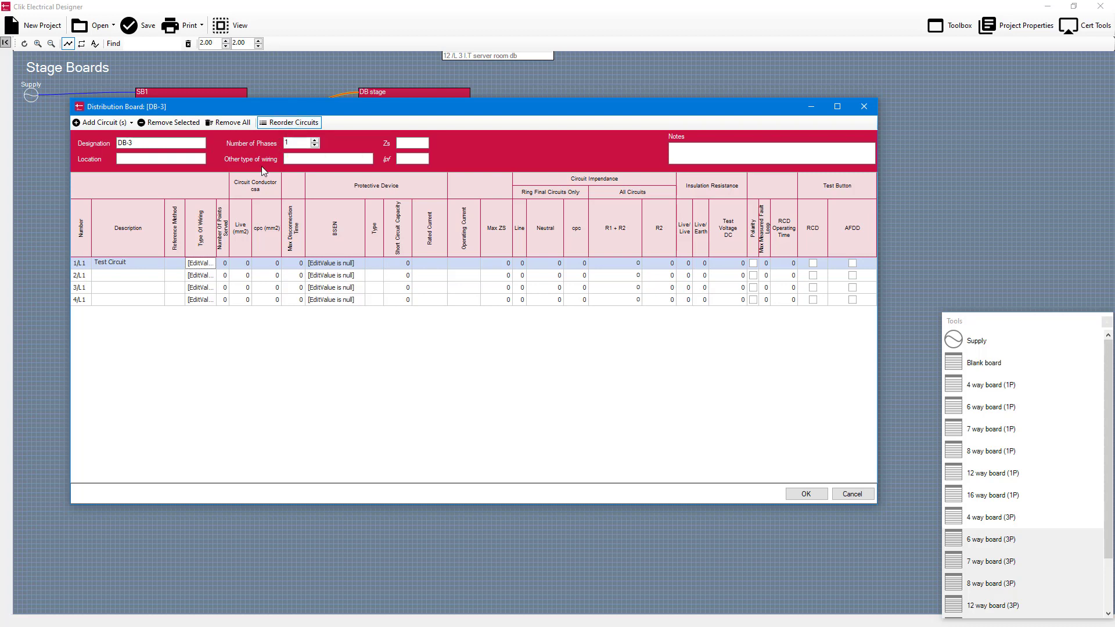
left_click(126, 287)
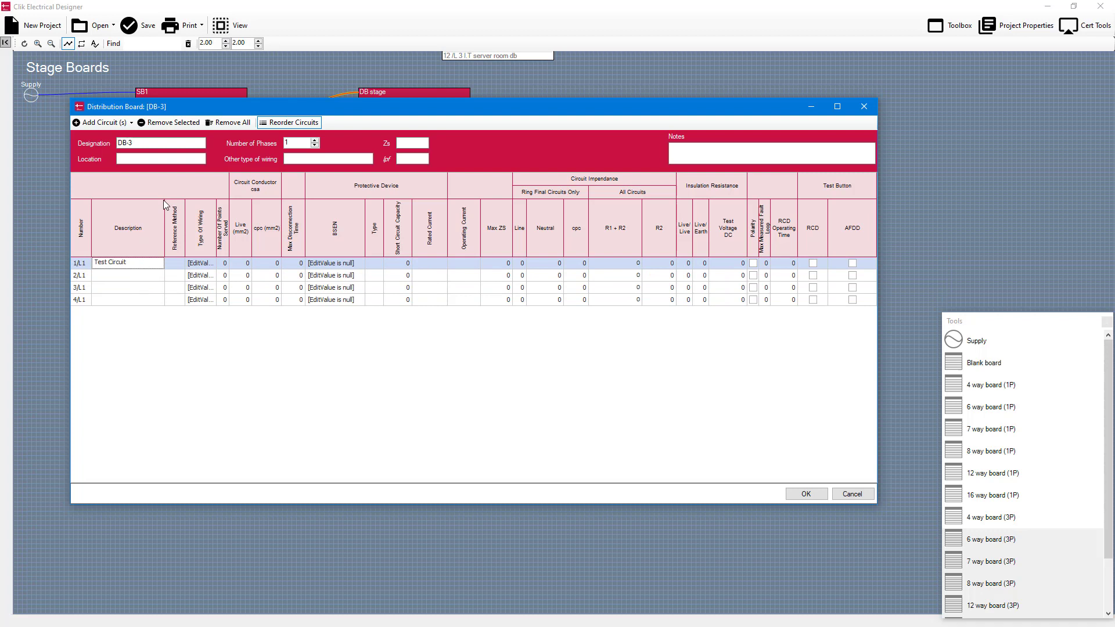
mouse_move(510, 285)
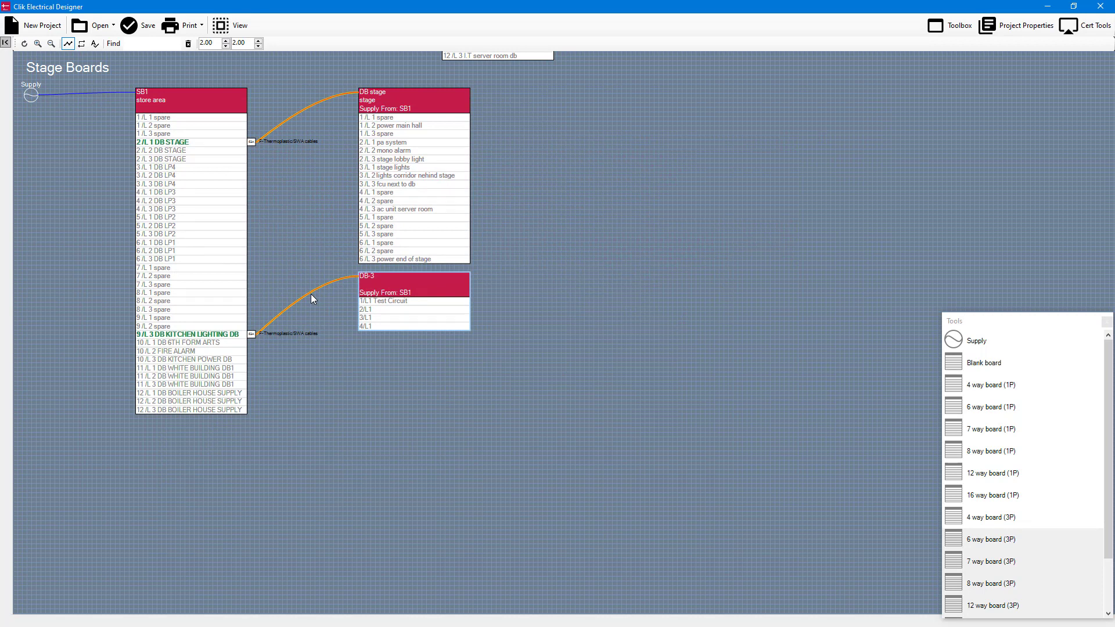
mouse_move(675, 179)
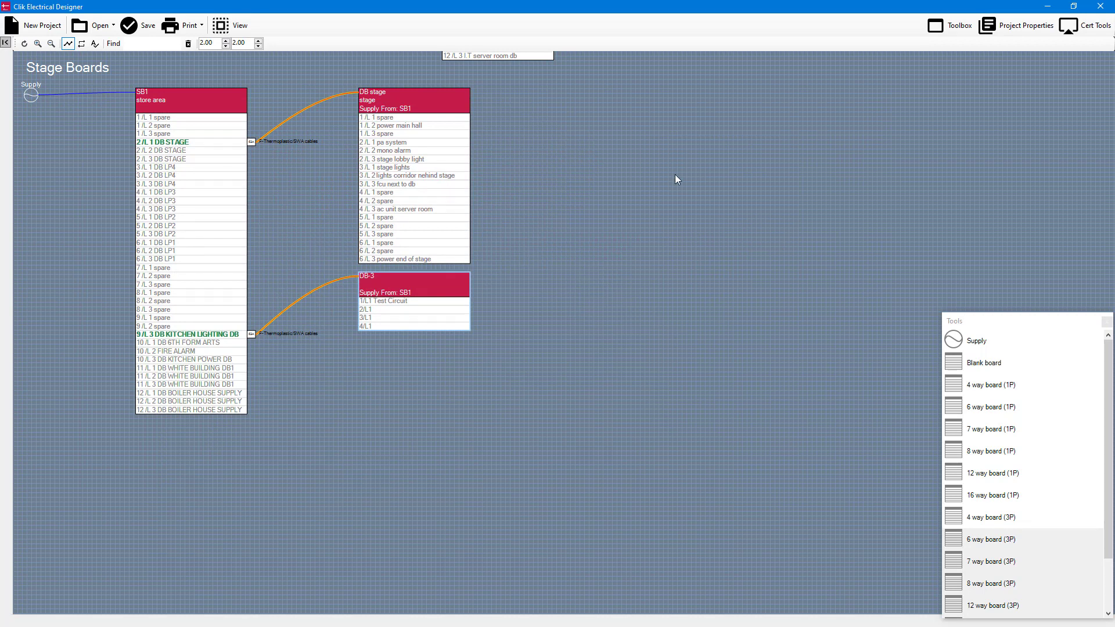
mouse_move(656, 199)
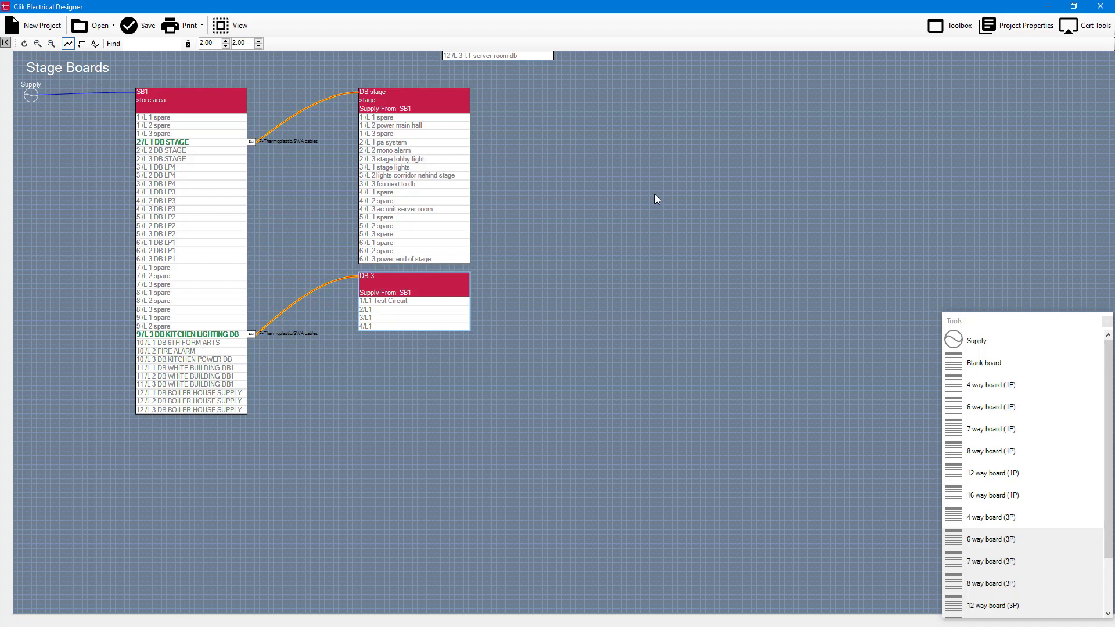
mouse_move(390, 5)
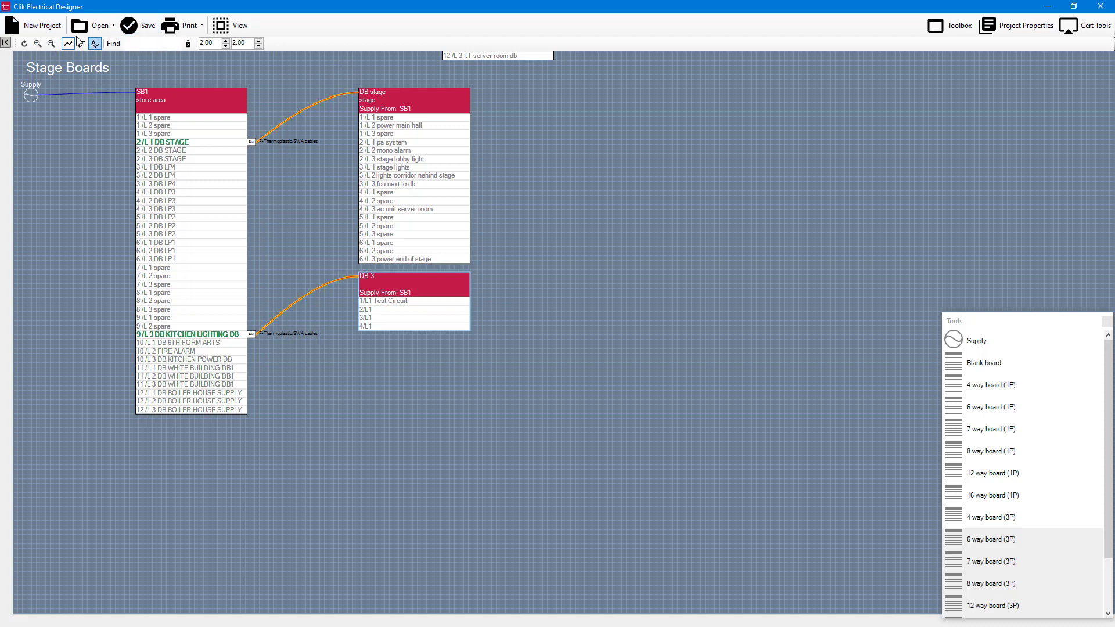
Save the Stage Boards project and begin a new project containing only a supply
left_click(9, 25)
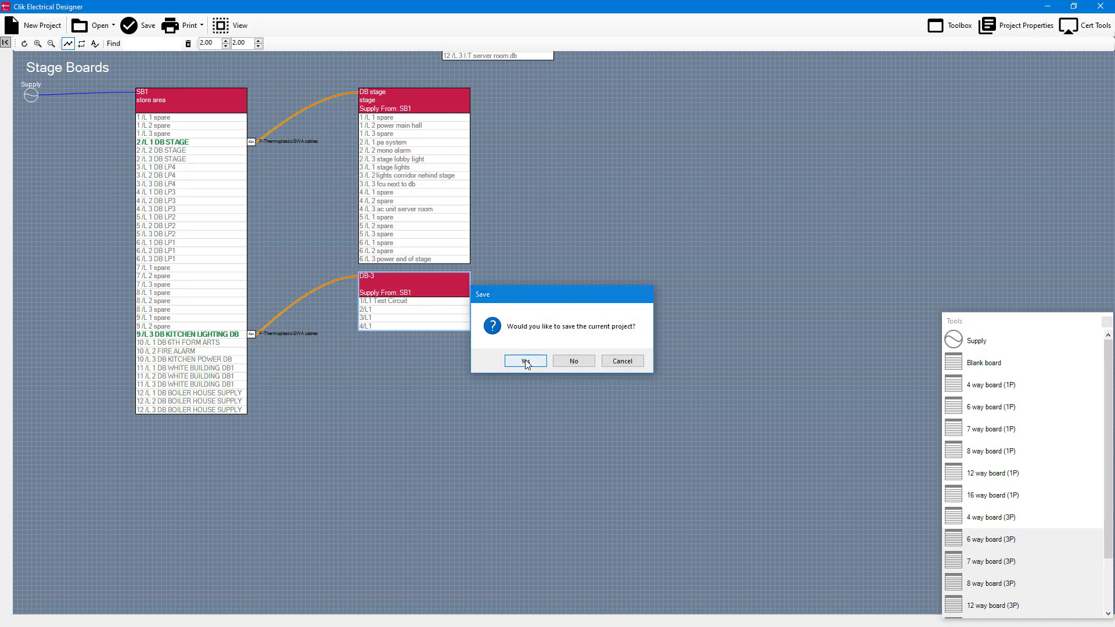
left_click(525, 360)
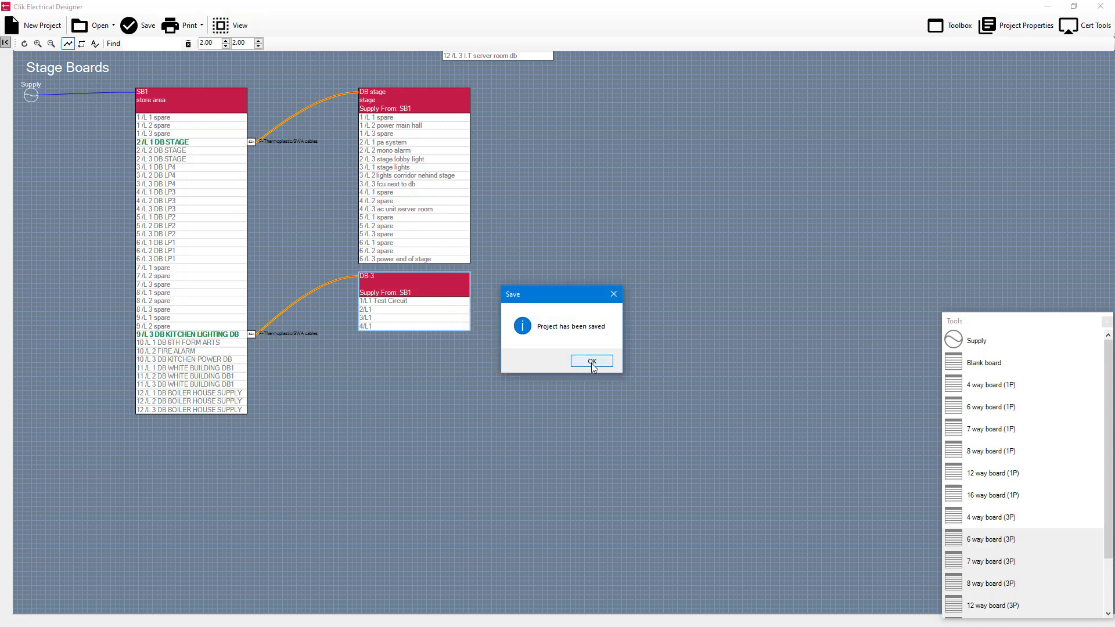
left_click(591, 361)
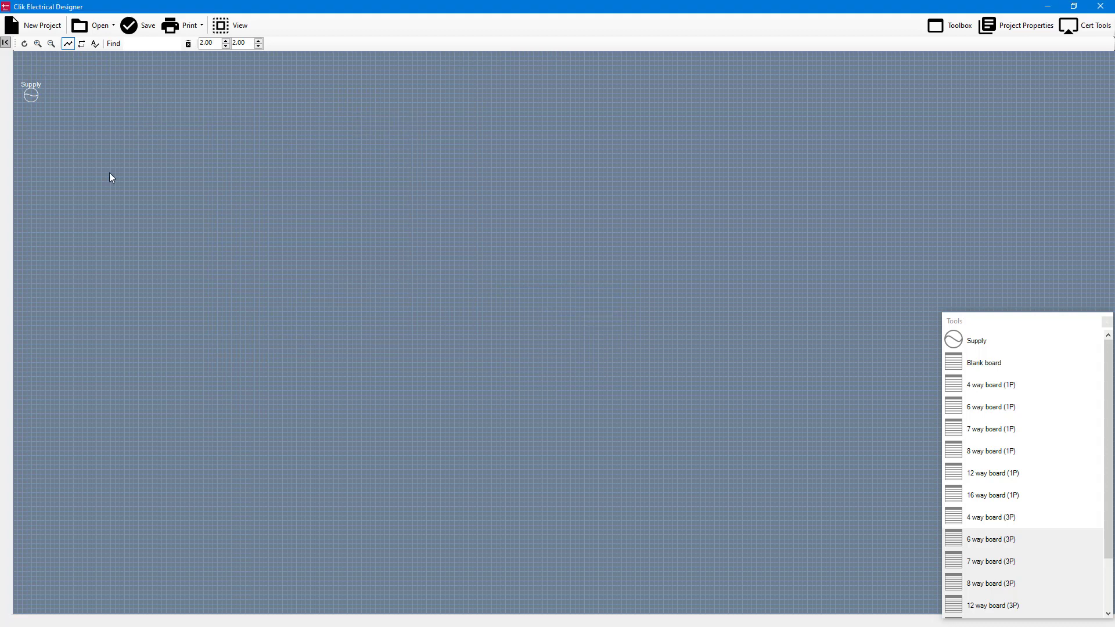
mouse_move(70, 147)
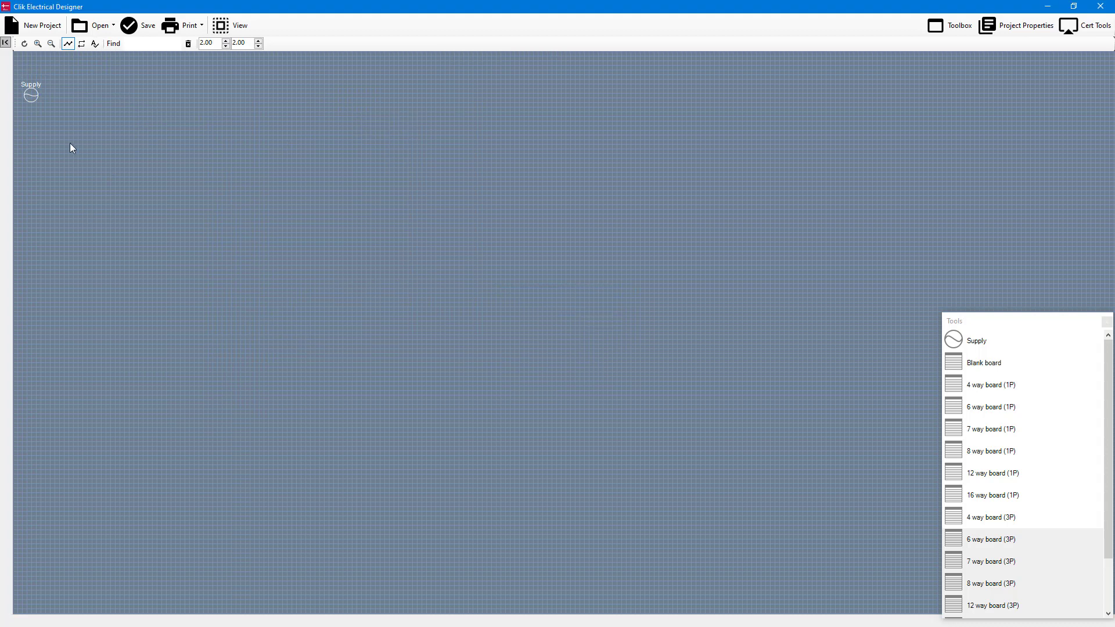
mouse_move(104, 95)
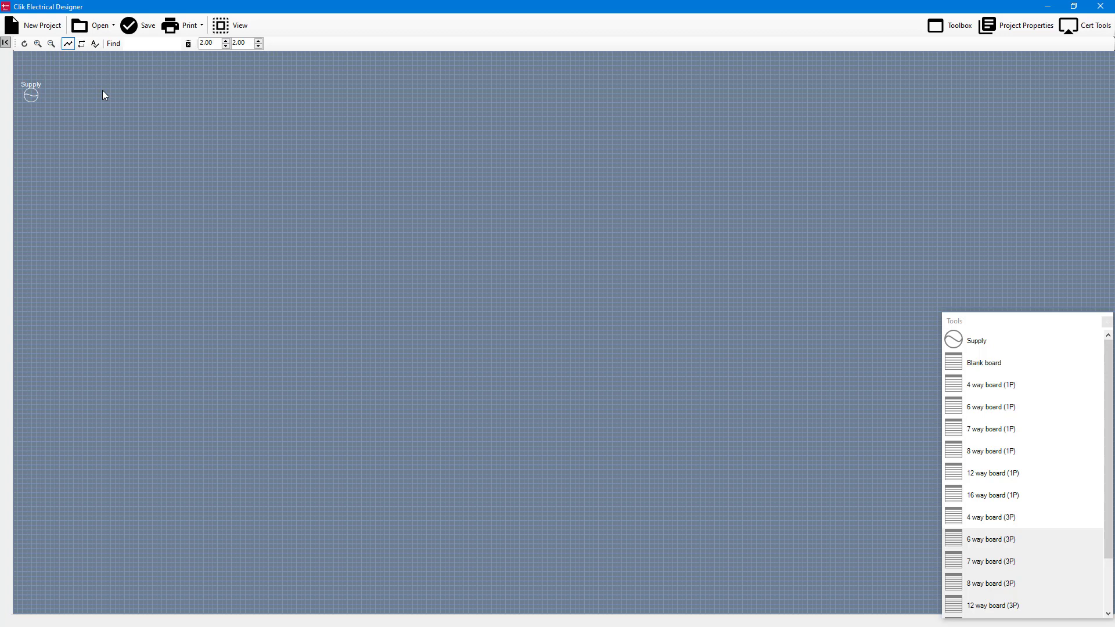
mouse_move(896, 102)
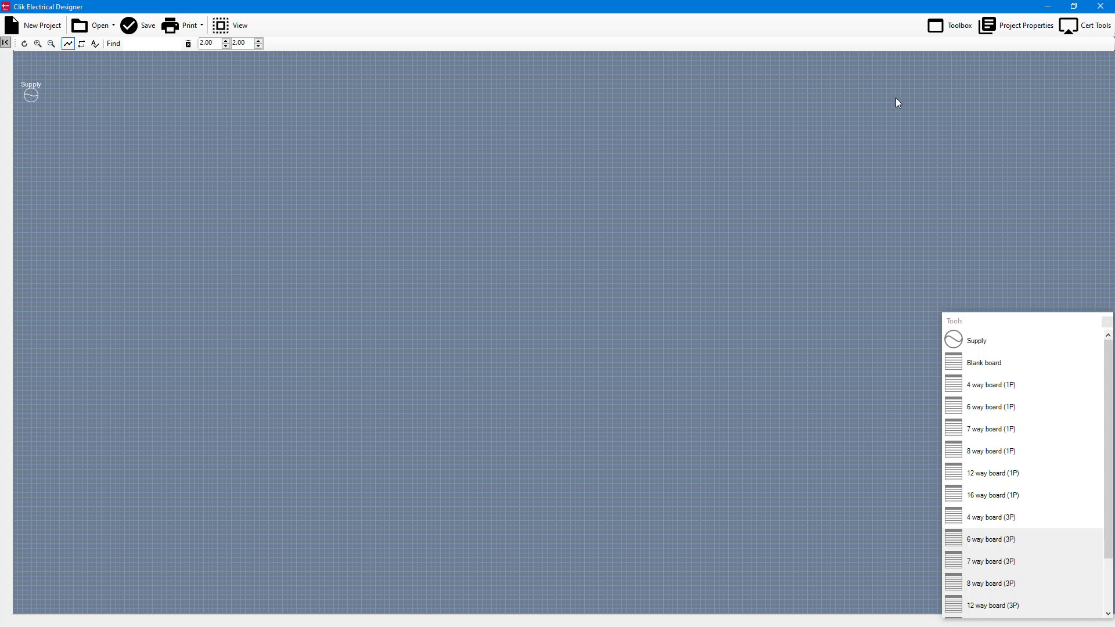
mouse_move(1024, 25)
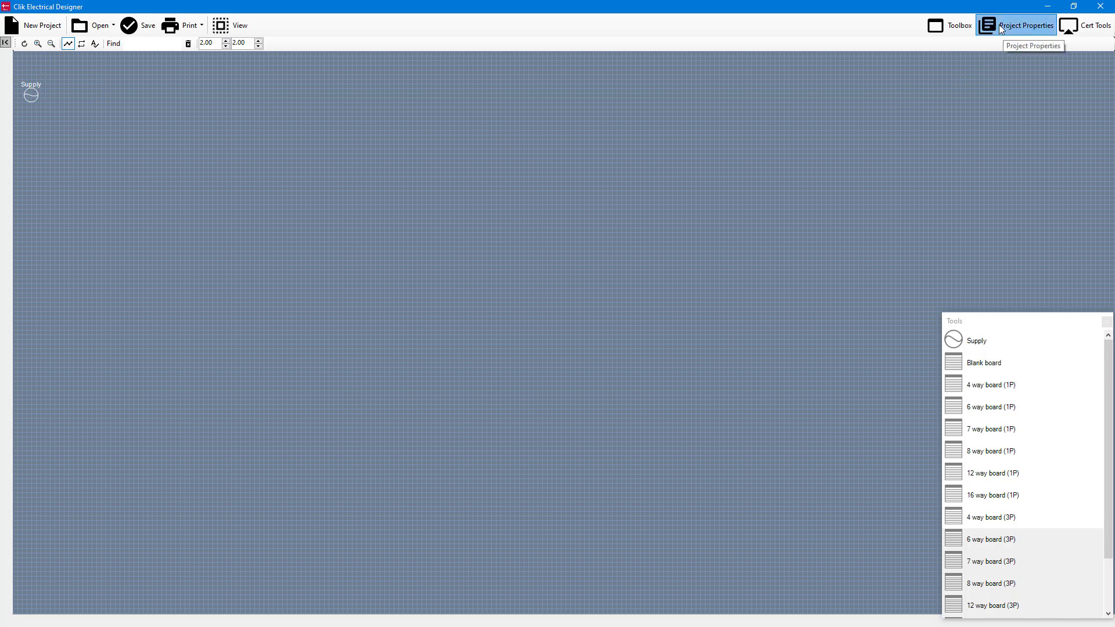
Set the project title to 'My 1st Project' in Project Properties
left_click(1024, 24)
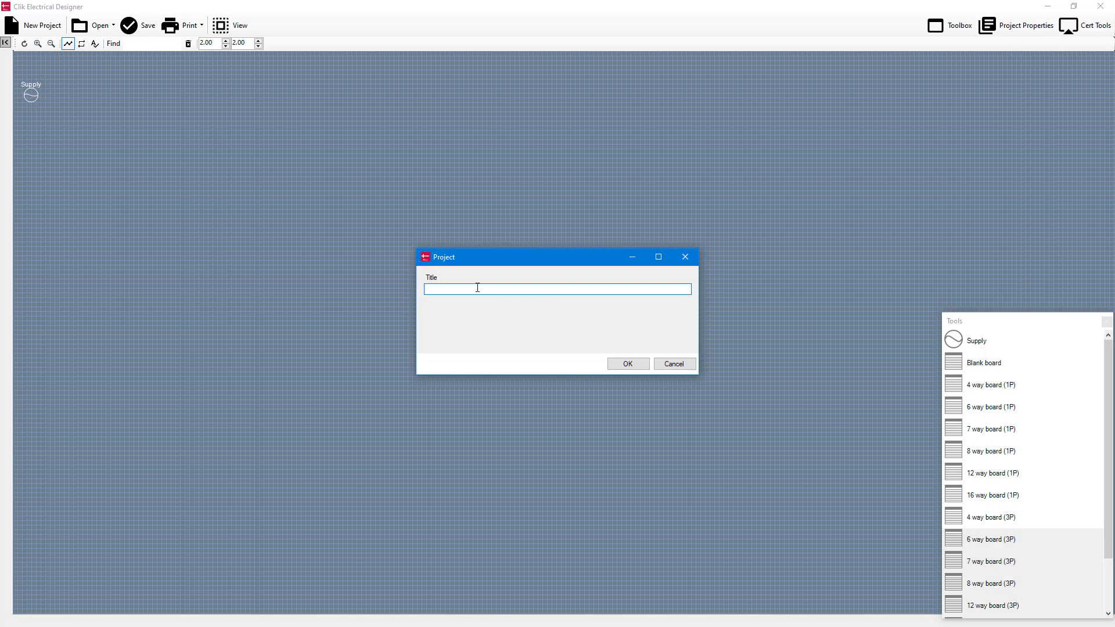
type("My")
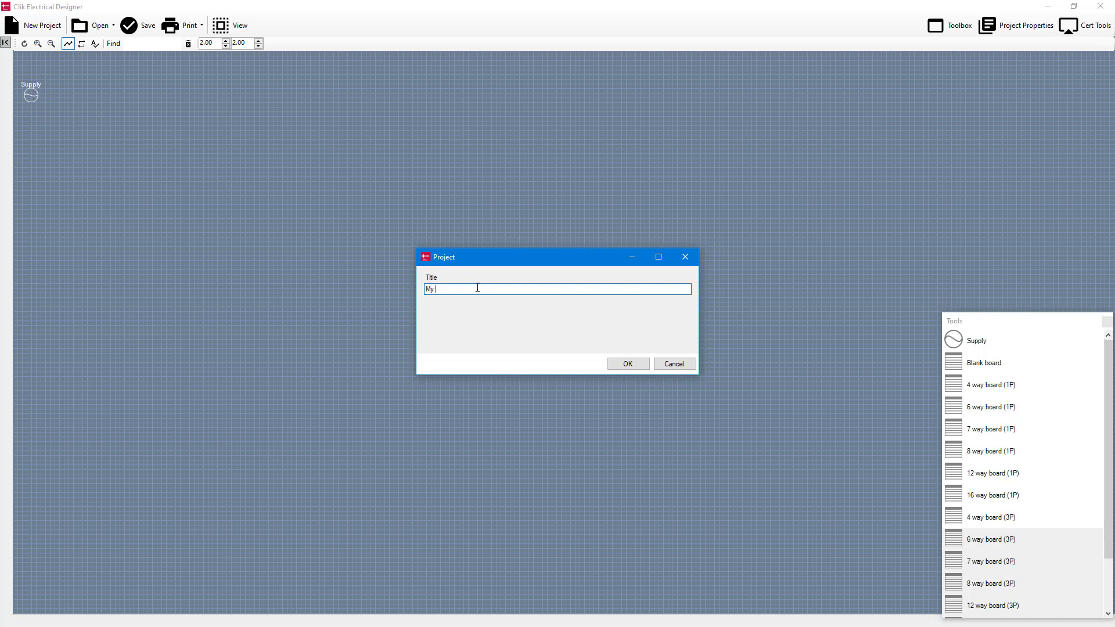
type("1st Pr")
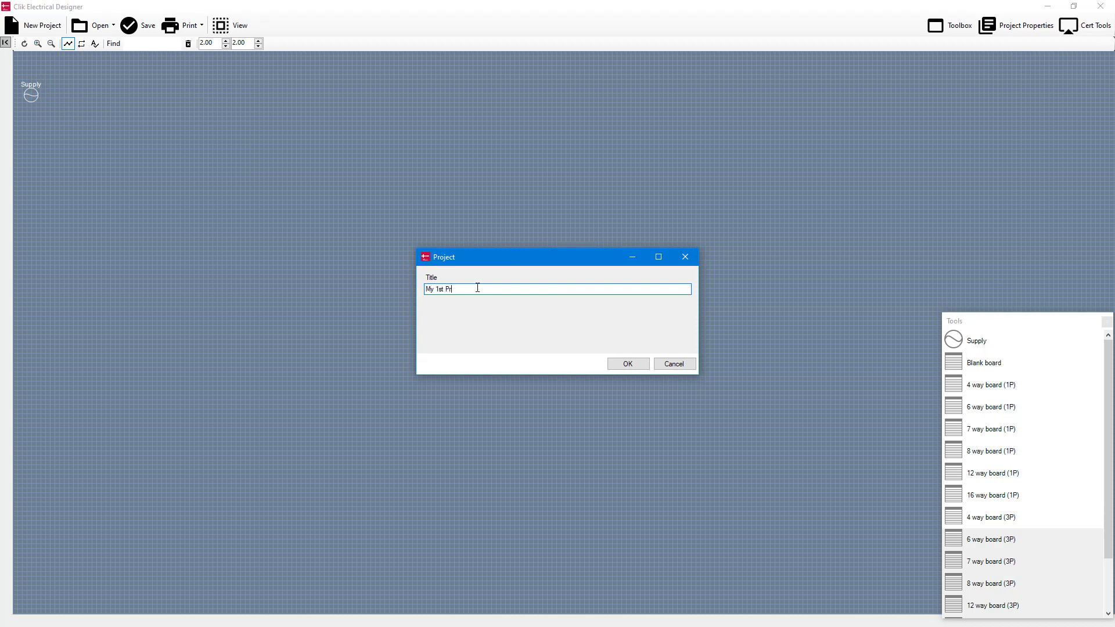
type("oject")
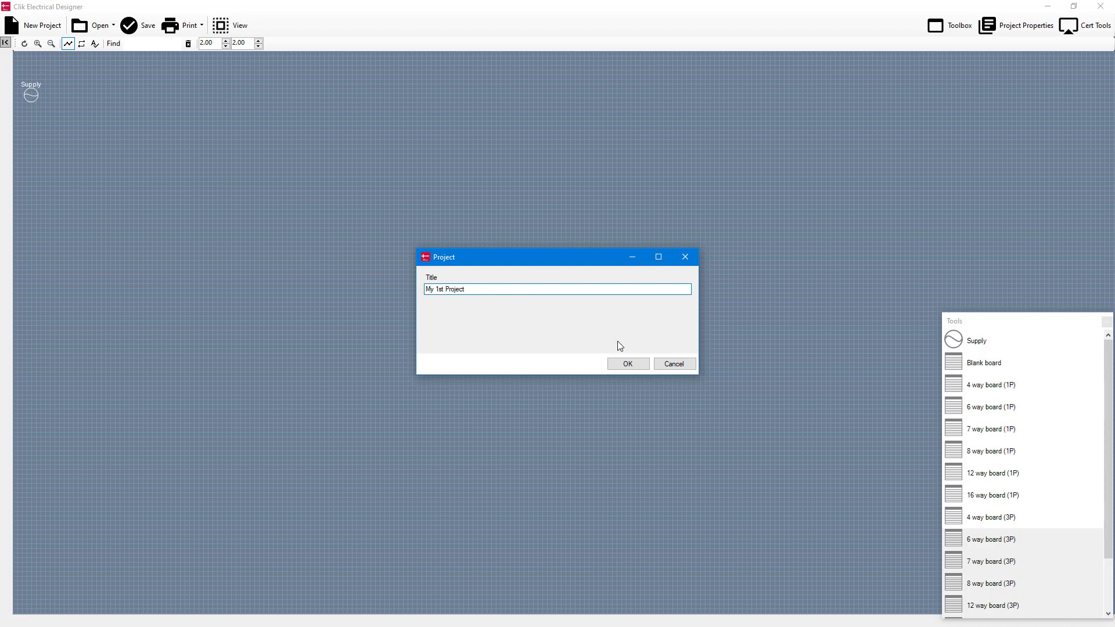
left_click(626, 363)
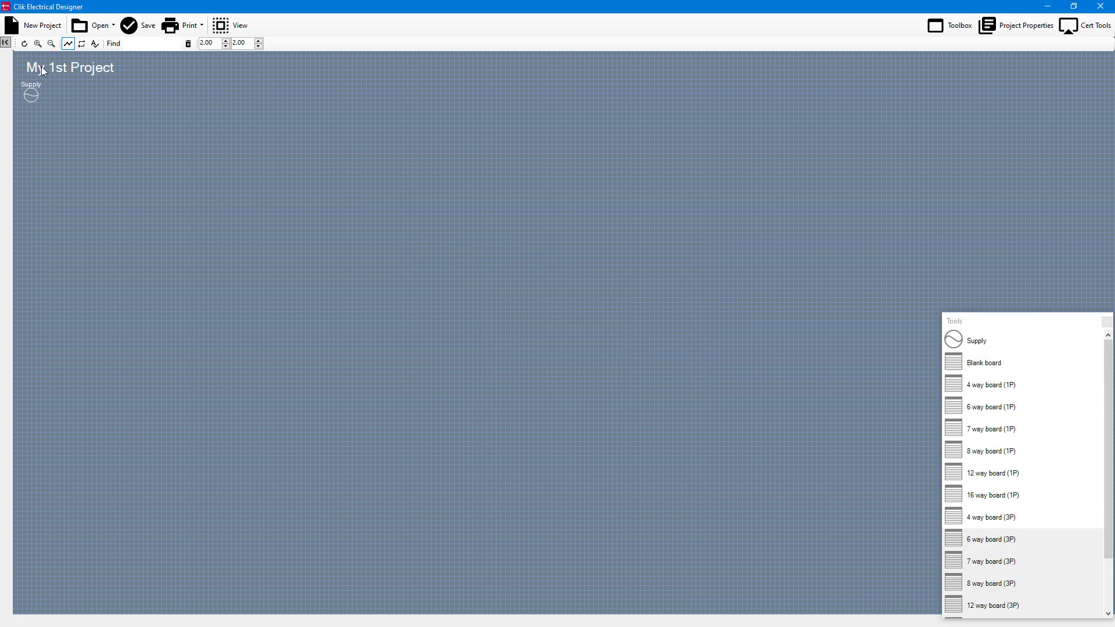
mouse_move(127, 84)
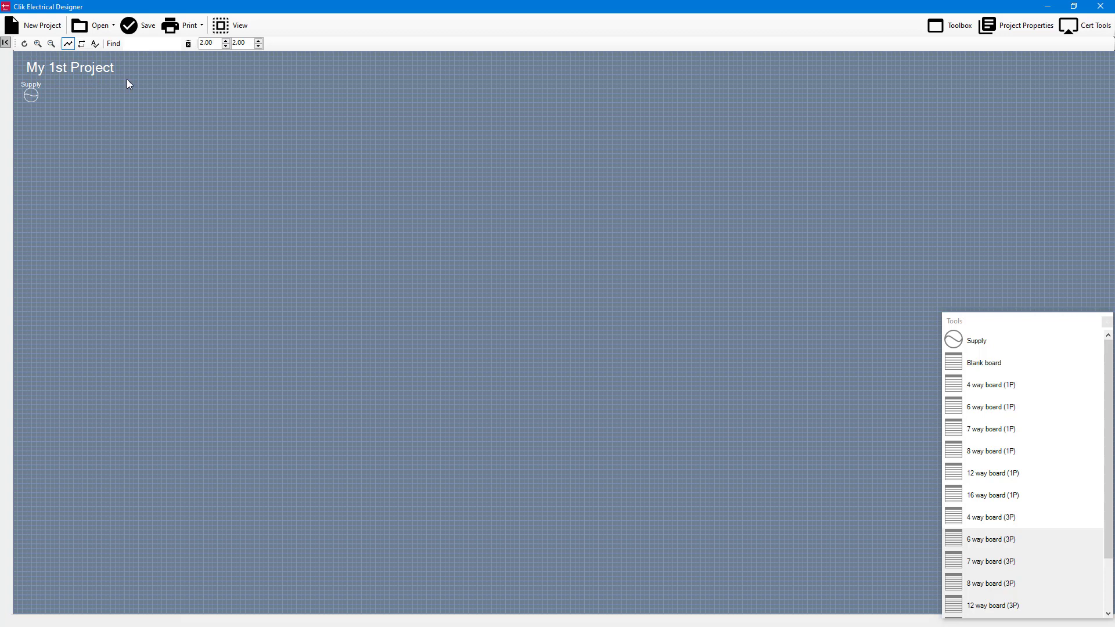
mouse_move(18, 100)
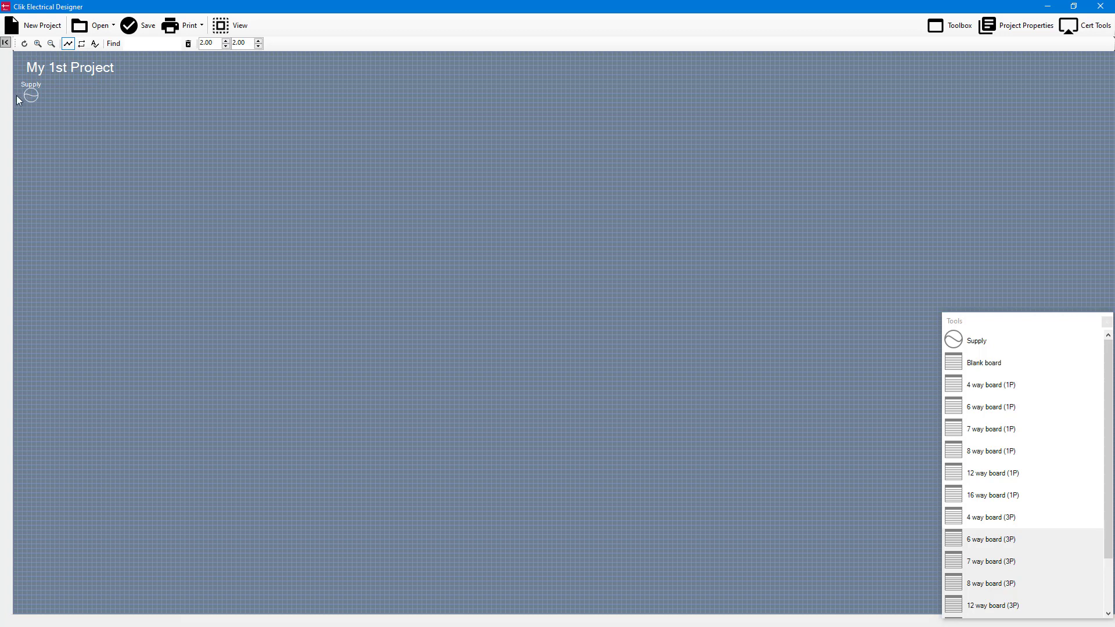
mouse_move(543, 355)
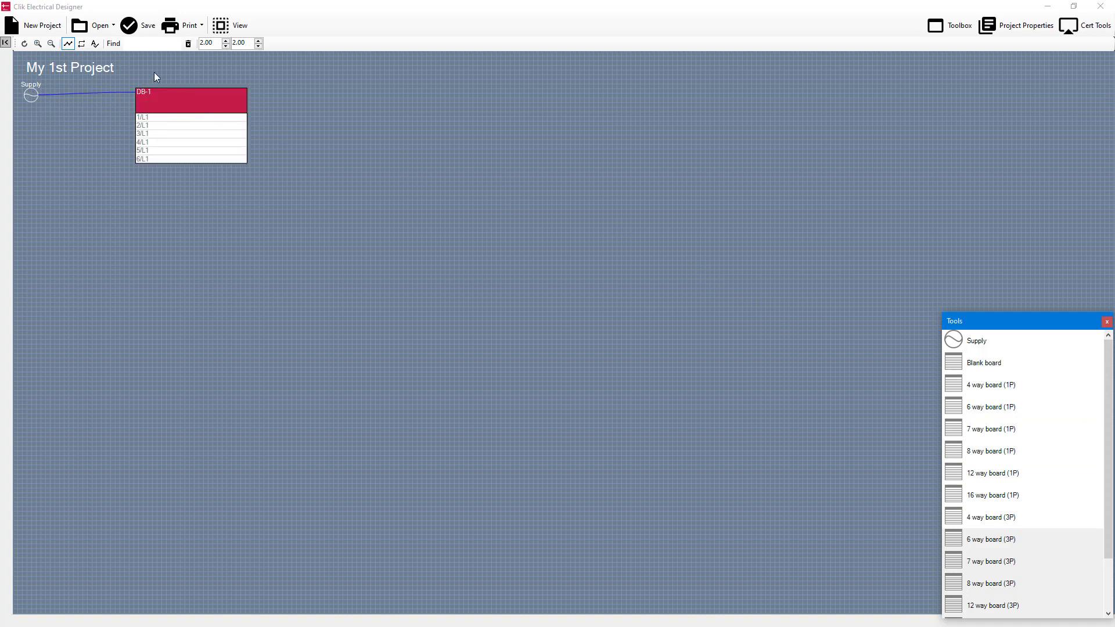
mouse_move(162, 104)
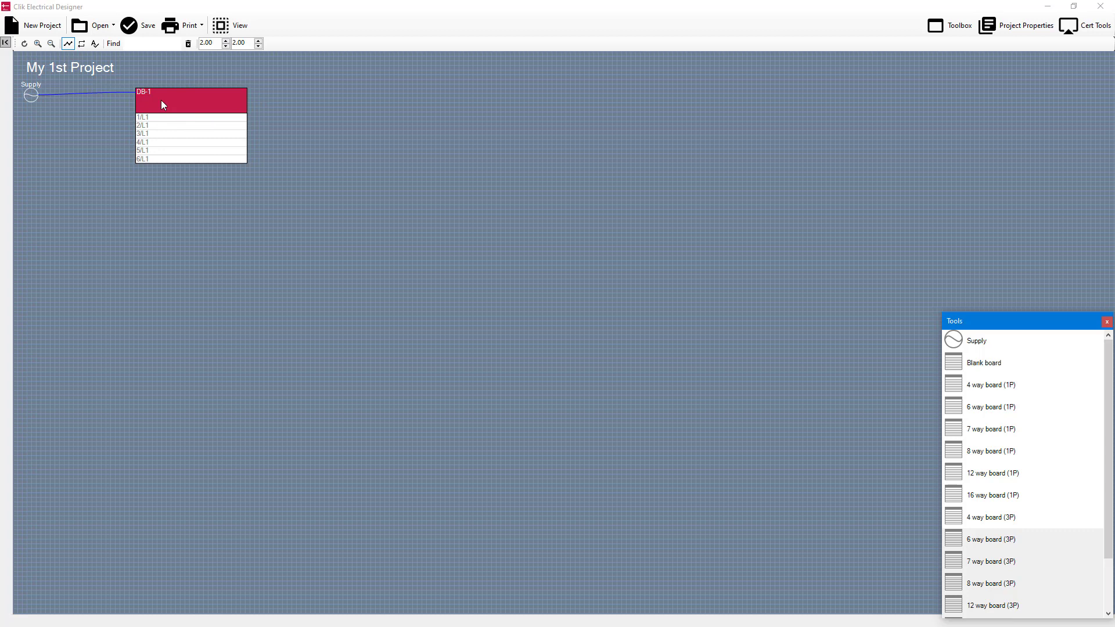
mouse_move(182, 105)
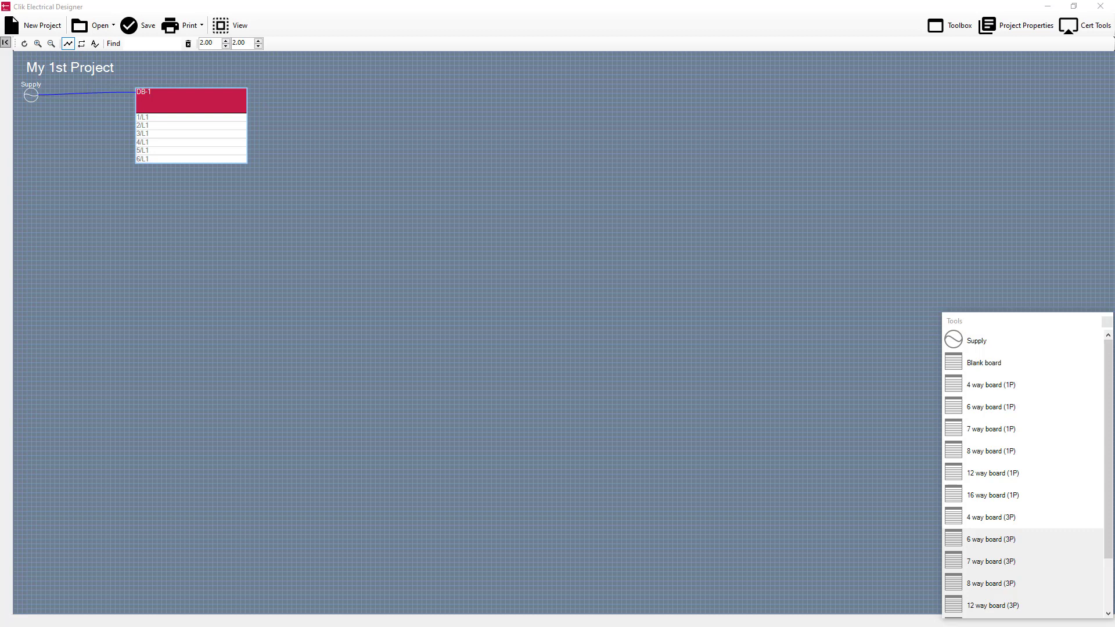
Enter 'Test Circuit' as circuit 1's description in DB-1's schedule and confirm
double_click(189, 99)
type("Tes")
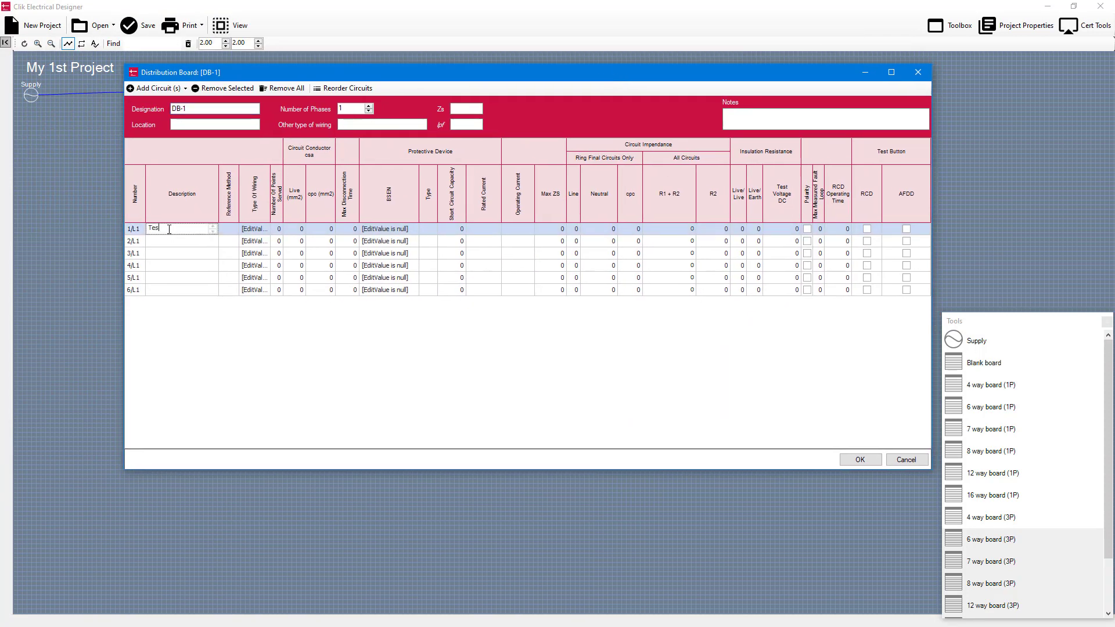
type("Circuit")
left_click(255, 229)
type("B")
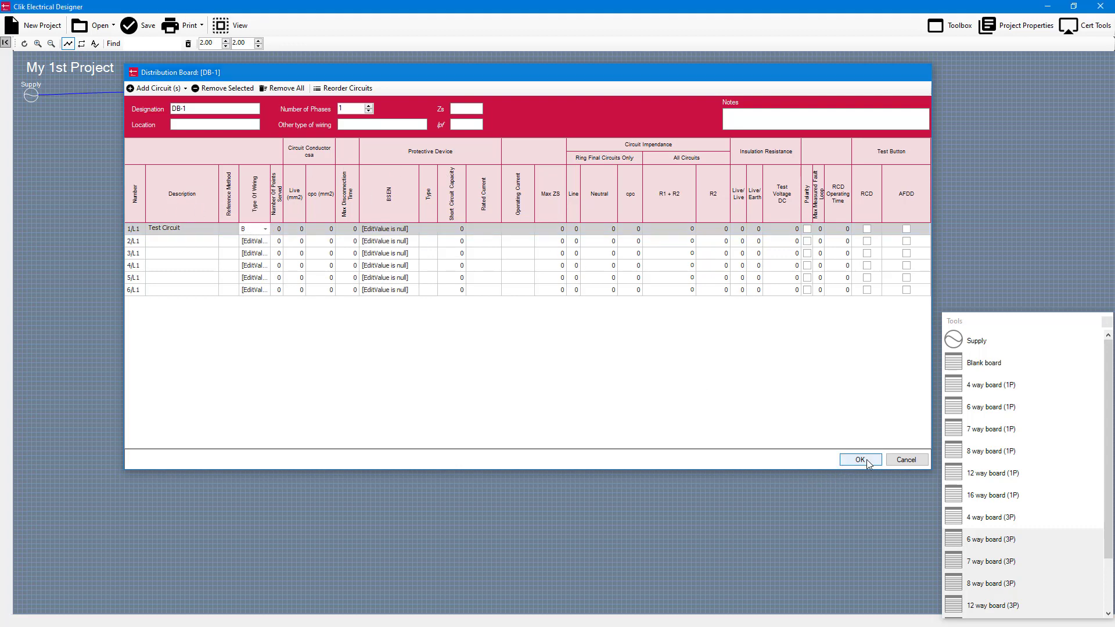
left_click(859, 459)
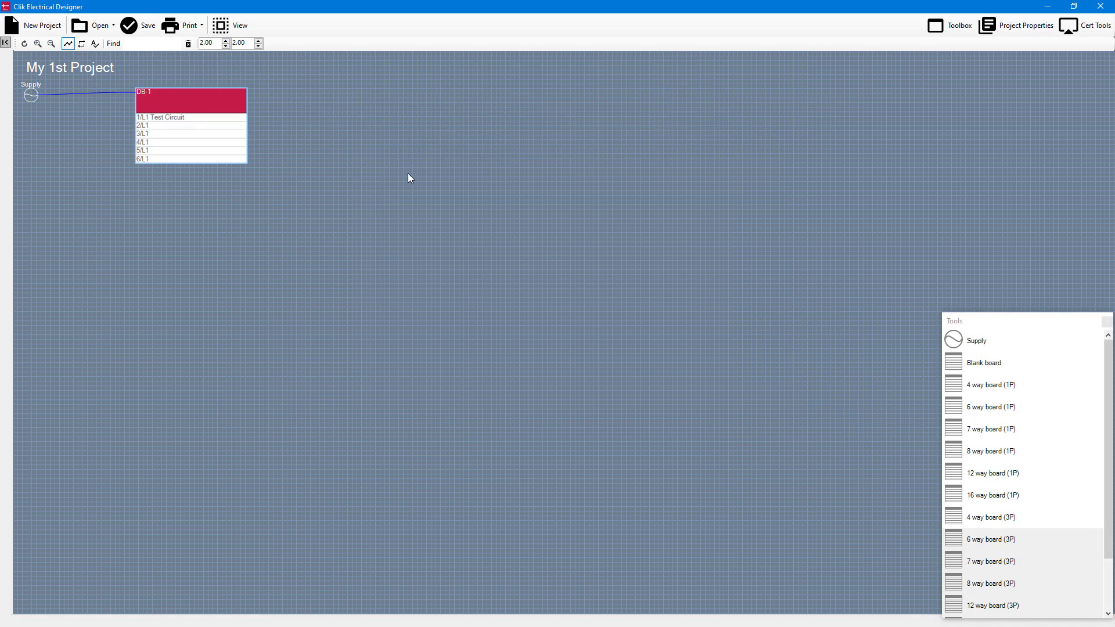
mouse_move(475, 145)
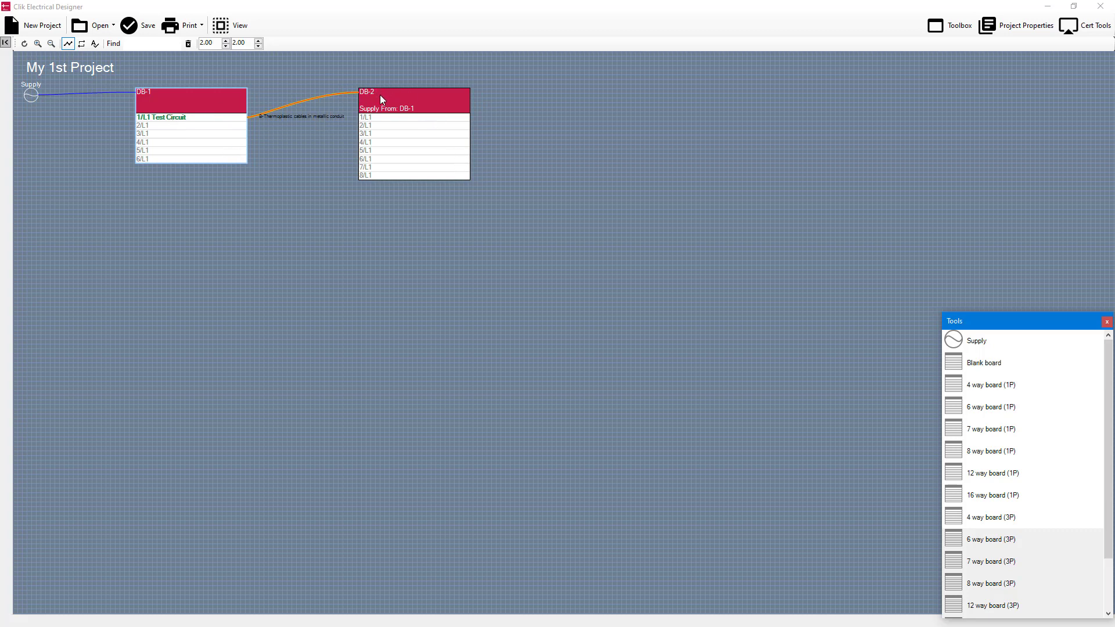
mouse_move(340, 92)
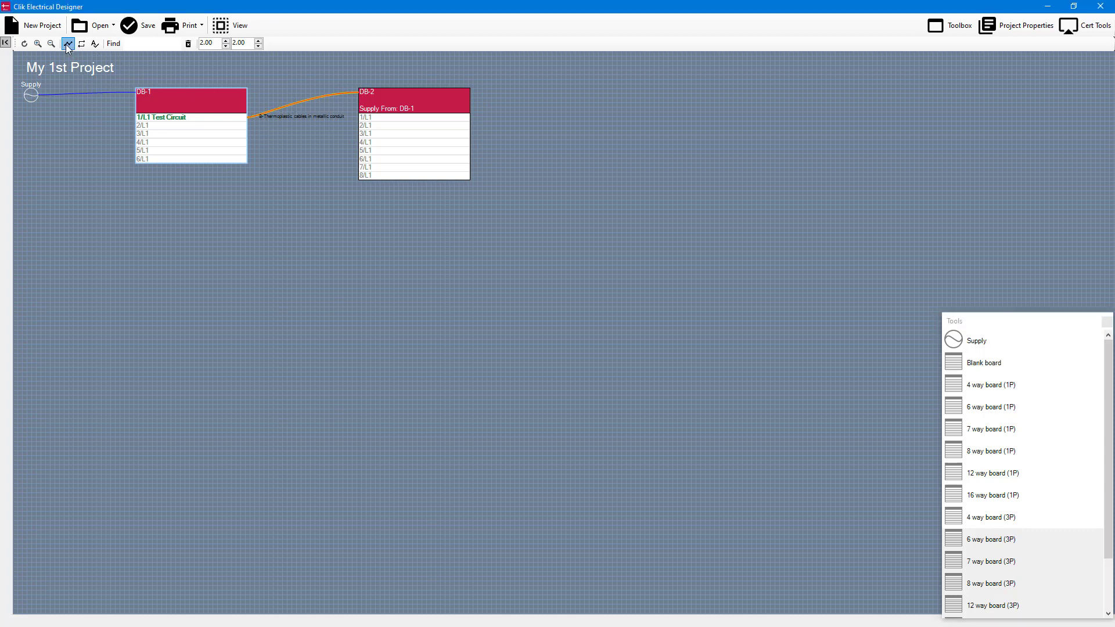
mouse_move(67, 43)
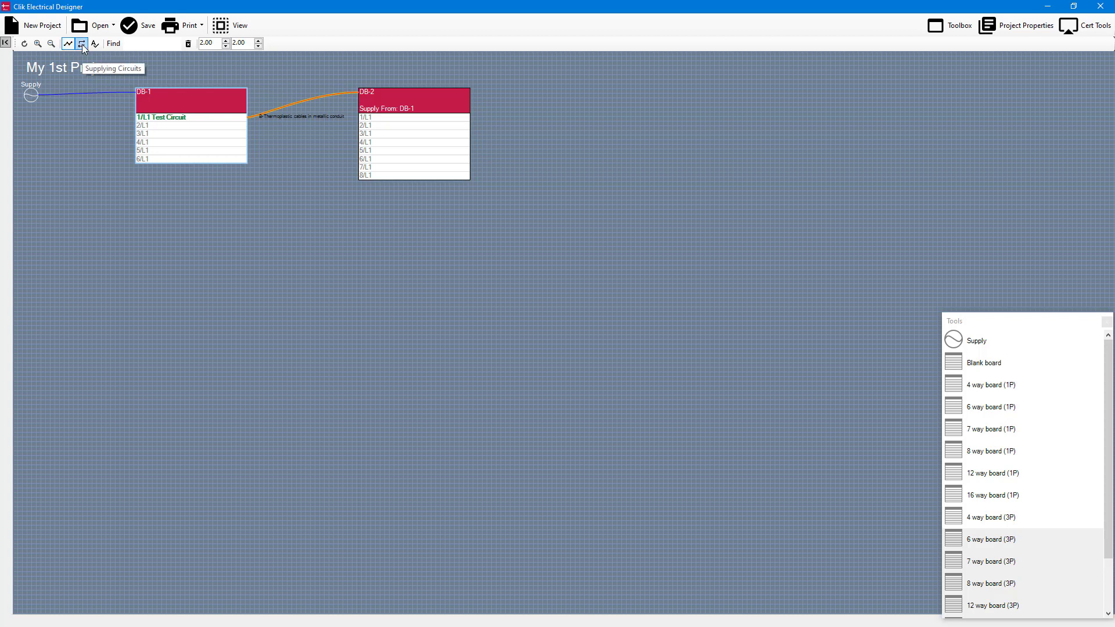
left_click(82, 43)
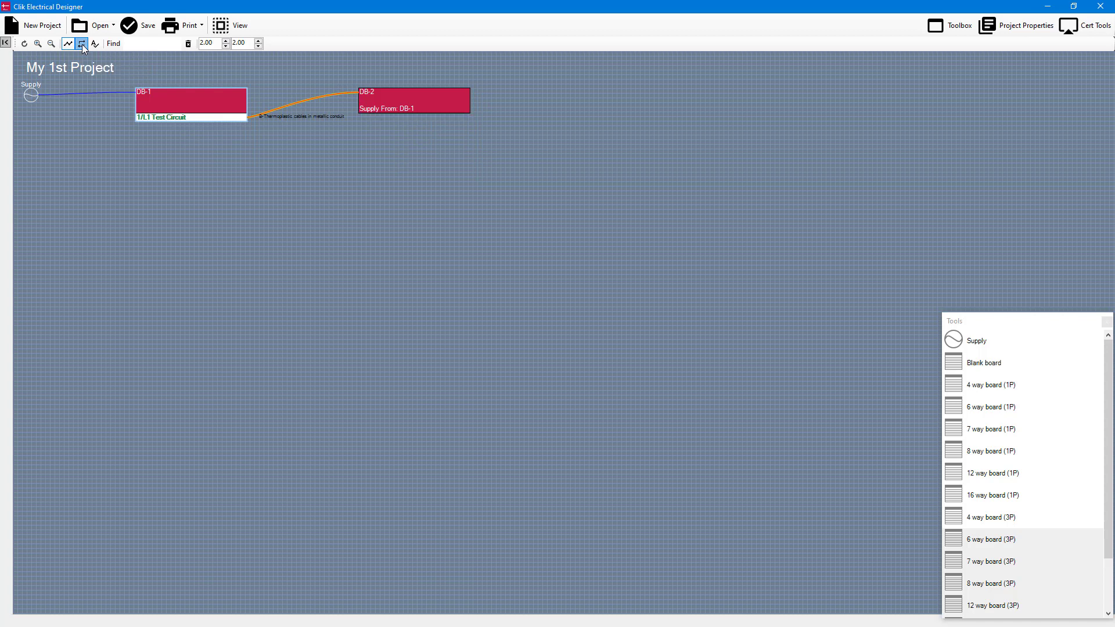
left_click(93, 44)
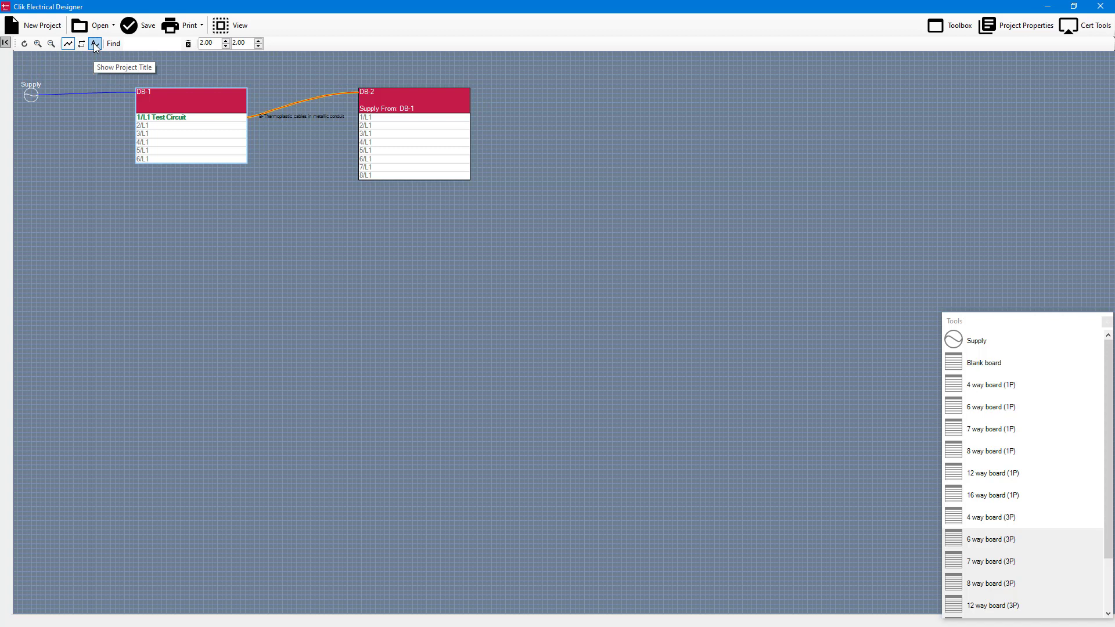
left_click(95, 44)
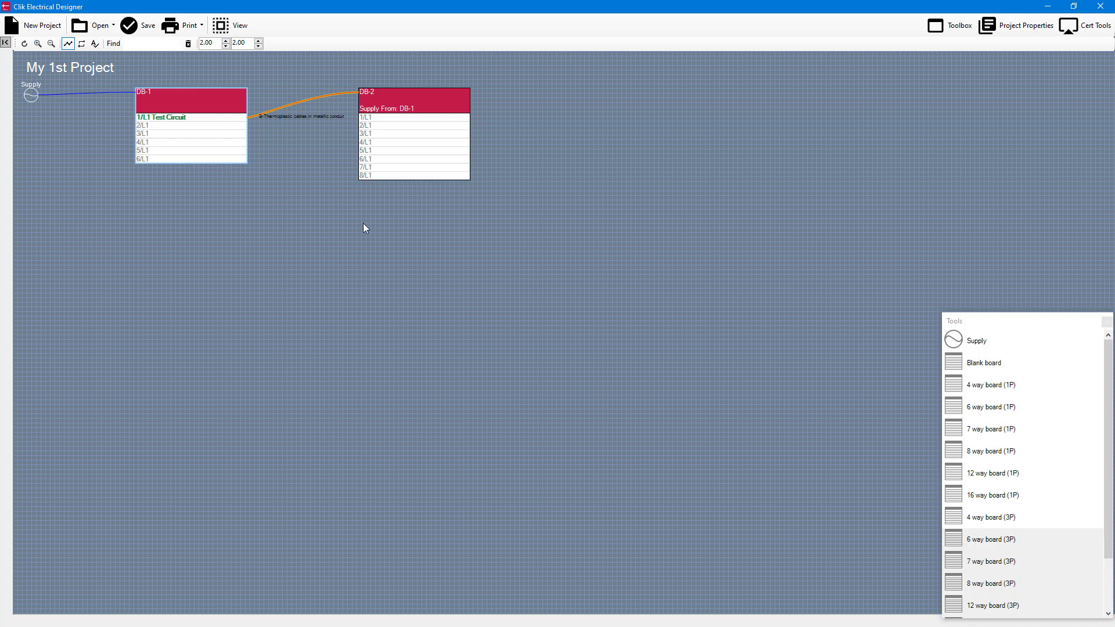
mouse_move(528, 94)
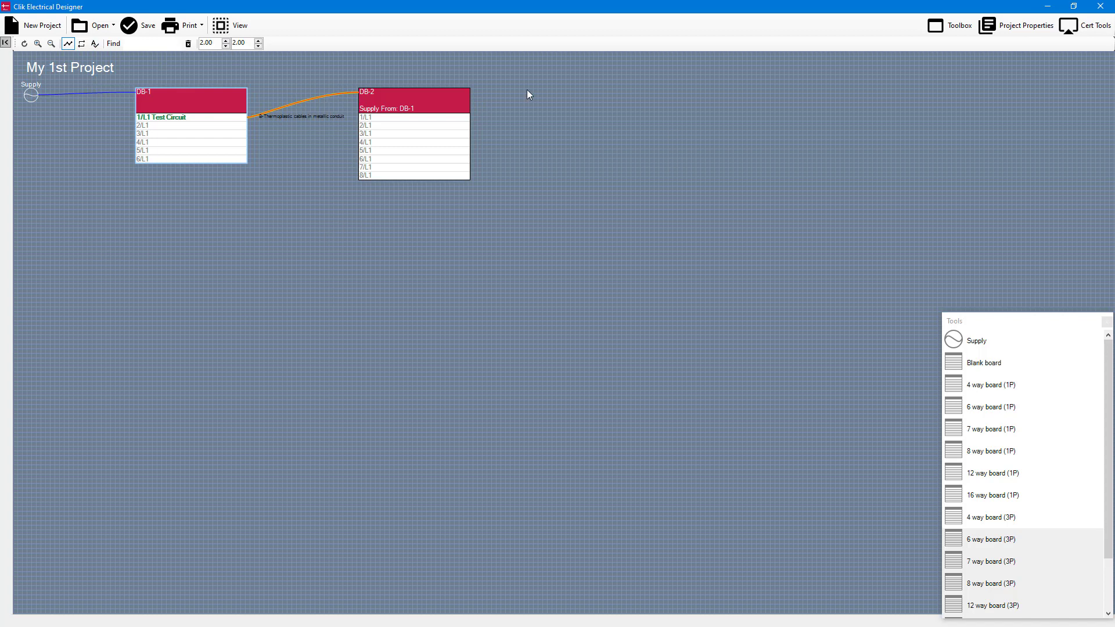
mouse_move(898, 19)
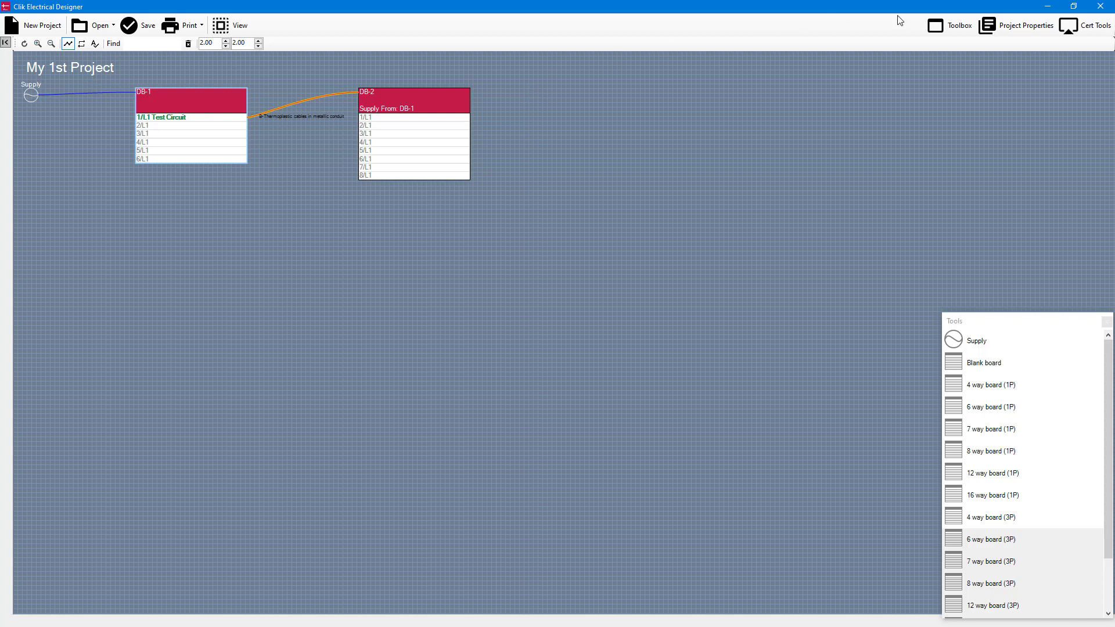
mouse_move(1090, 25)
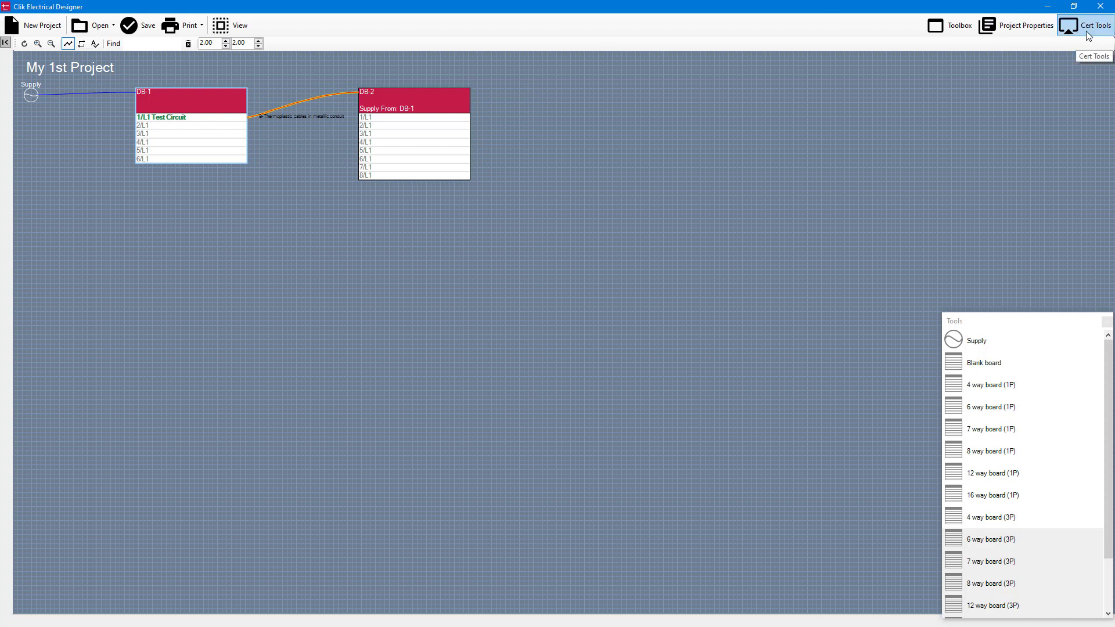
left_click(1087, 25)
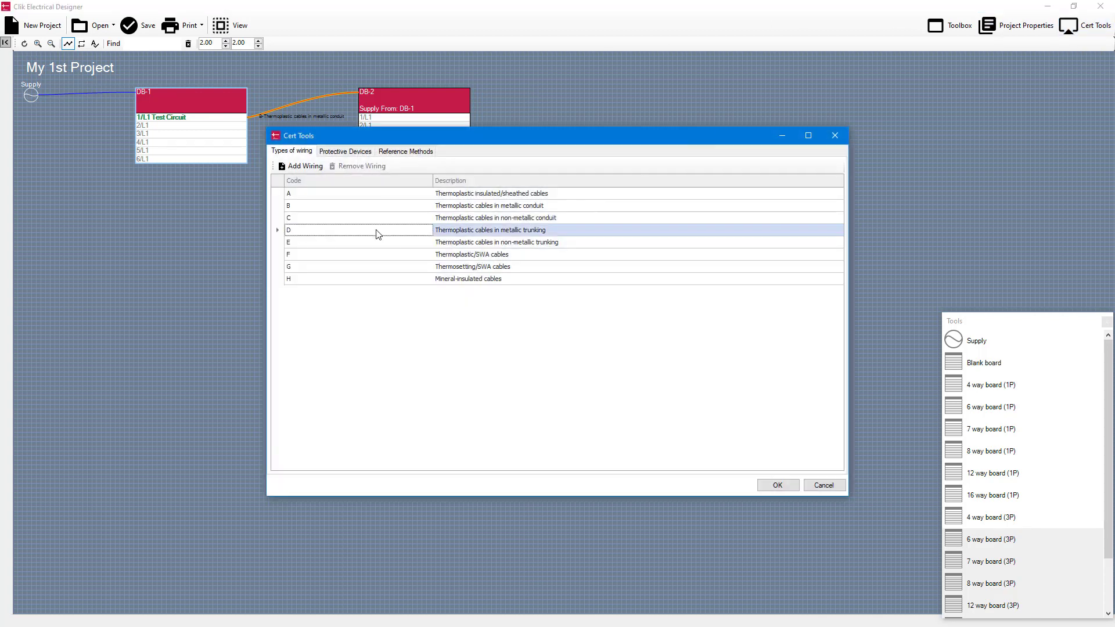
mouse_move(291, 212)
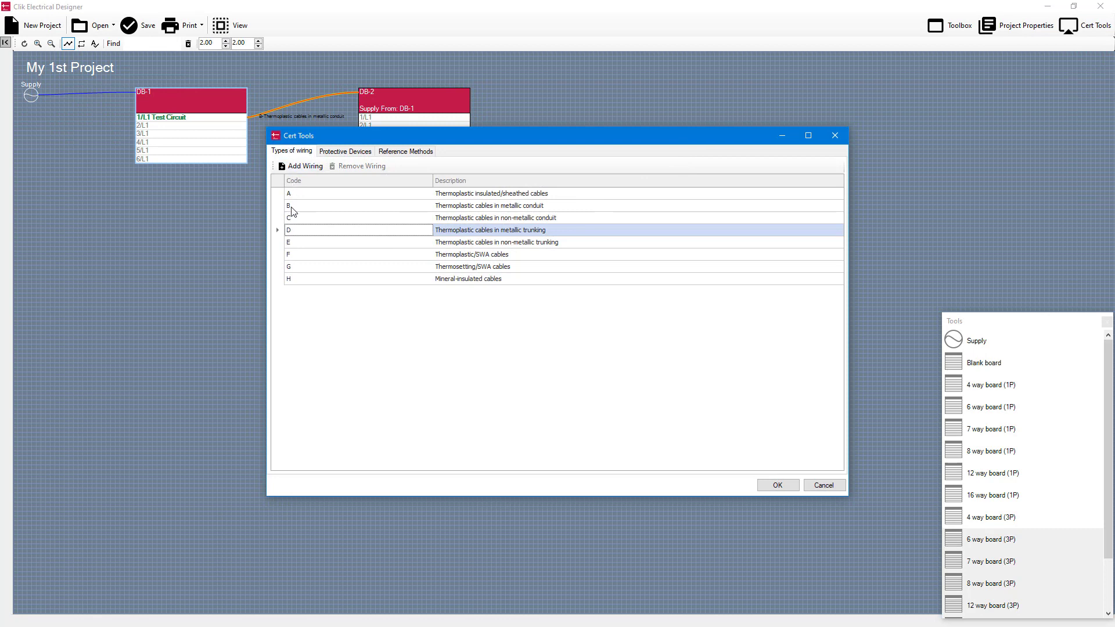
left_click(345, 151)
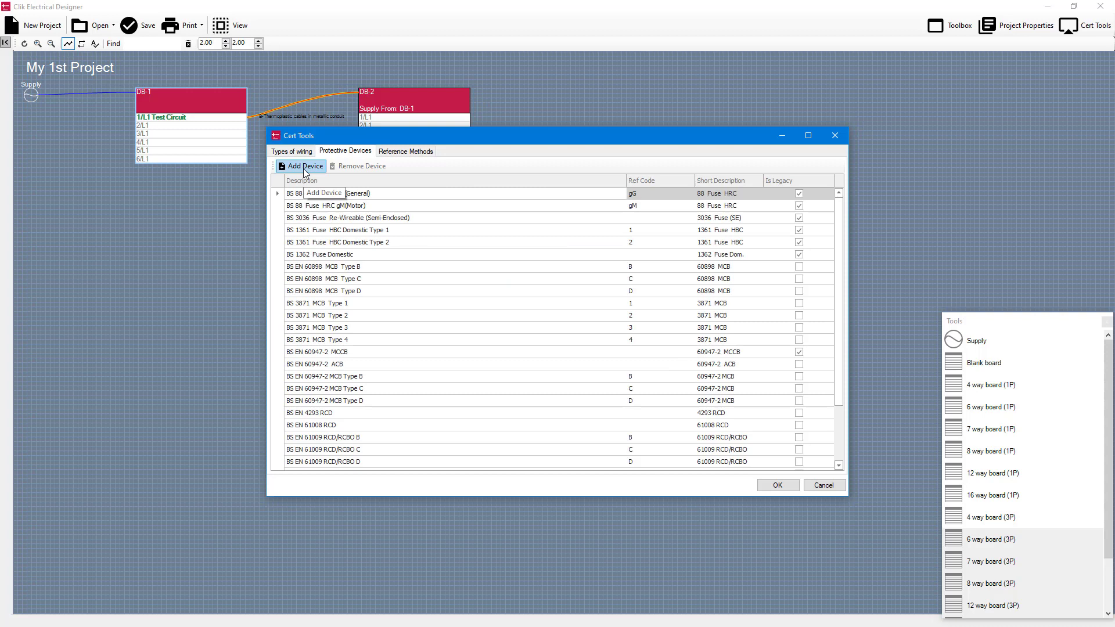
left_click(405, 151)
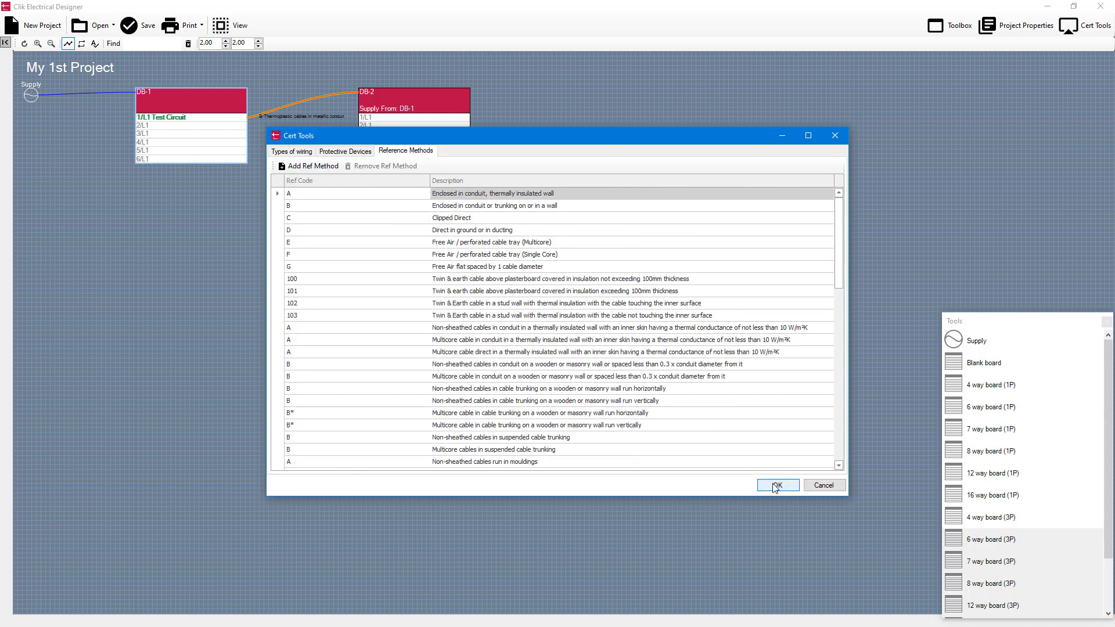
left_click(777, 485)
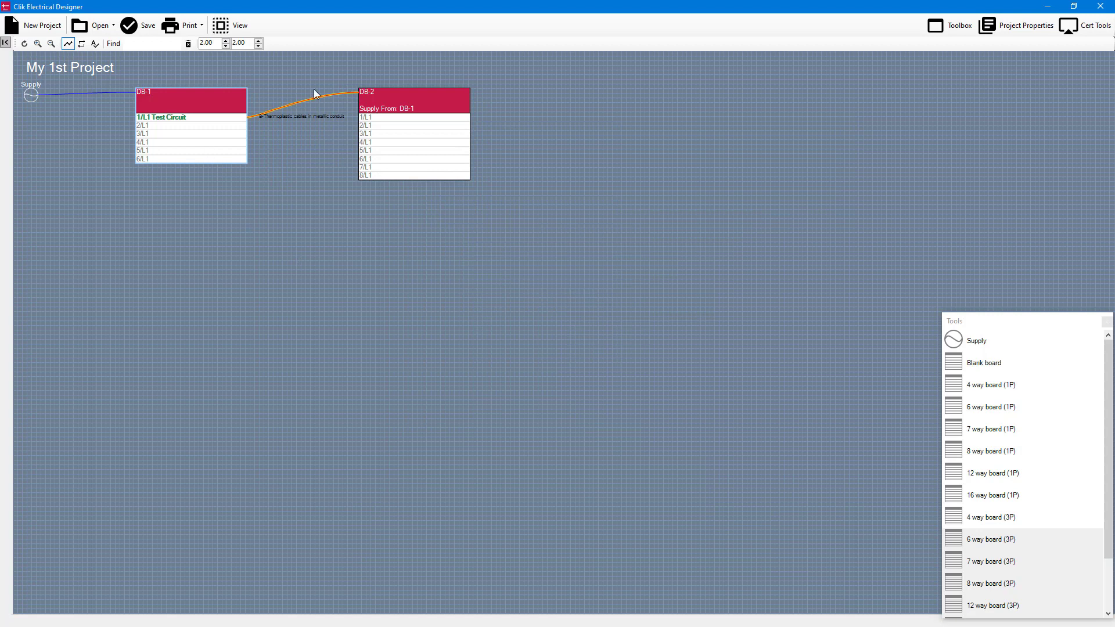
mouse_move(389, 120)
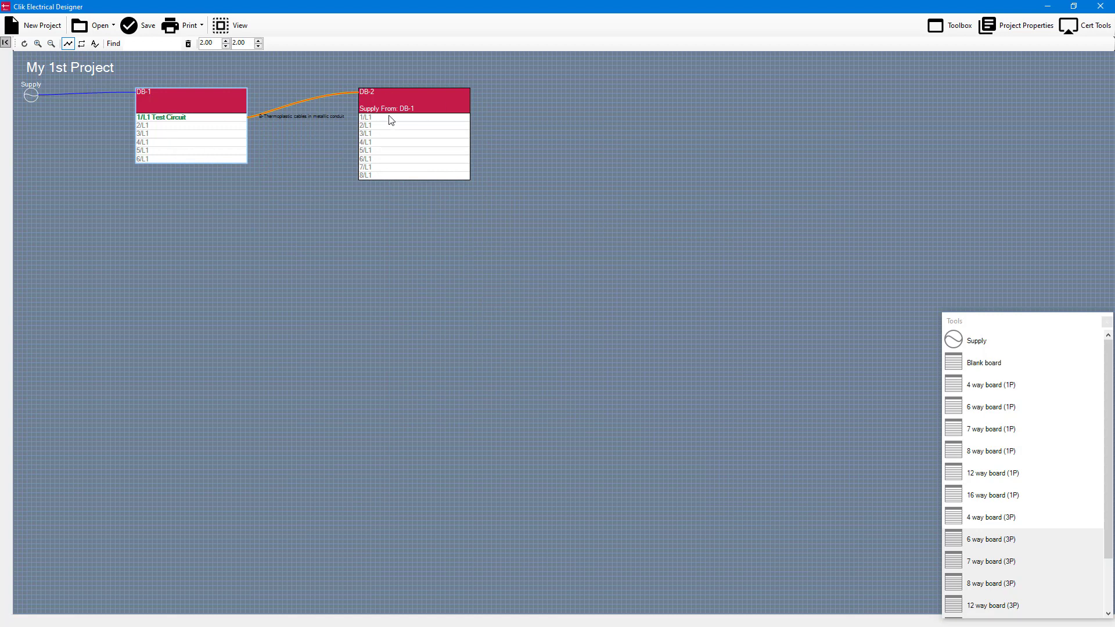
left_click(149, 44)
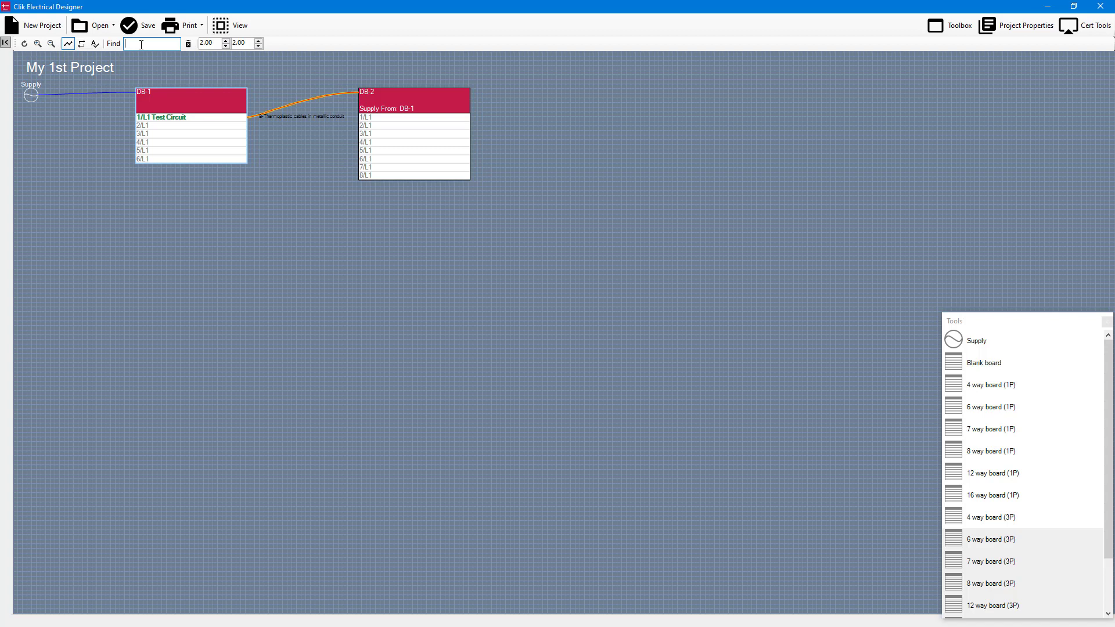
type("test")
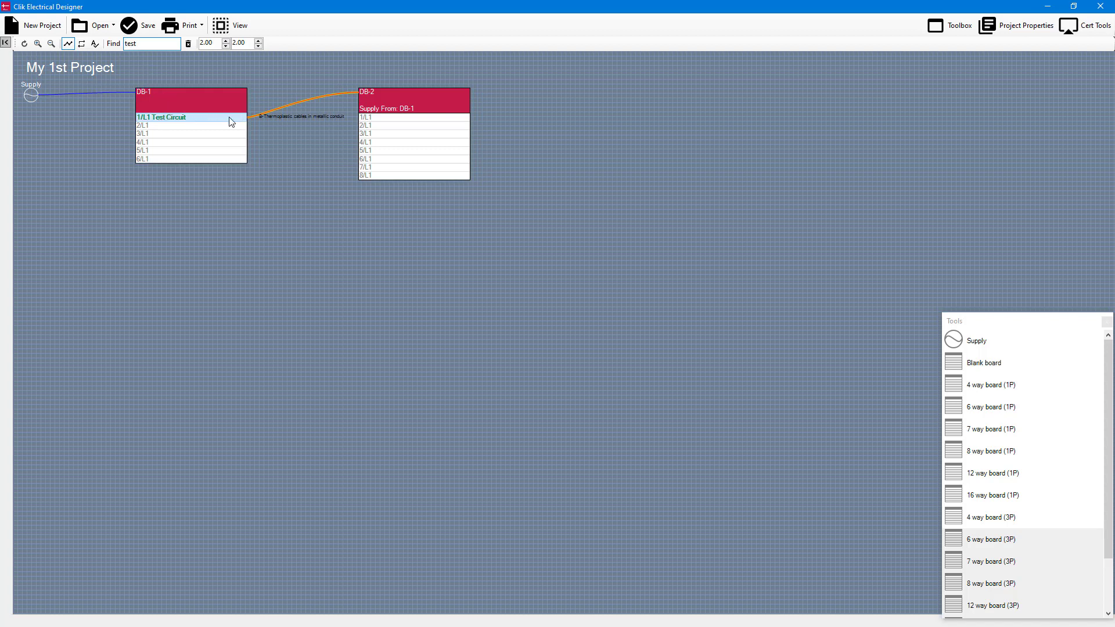
mouse_move(257, 121)
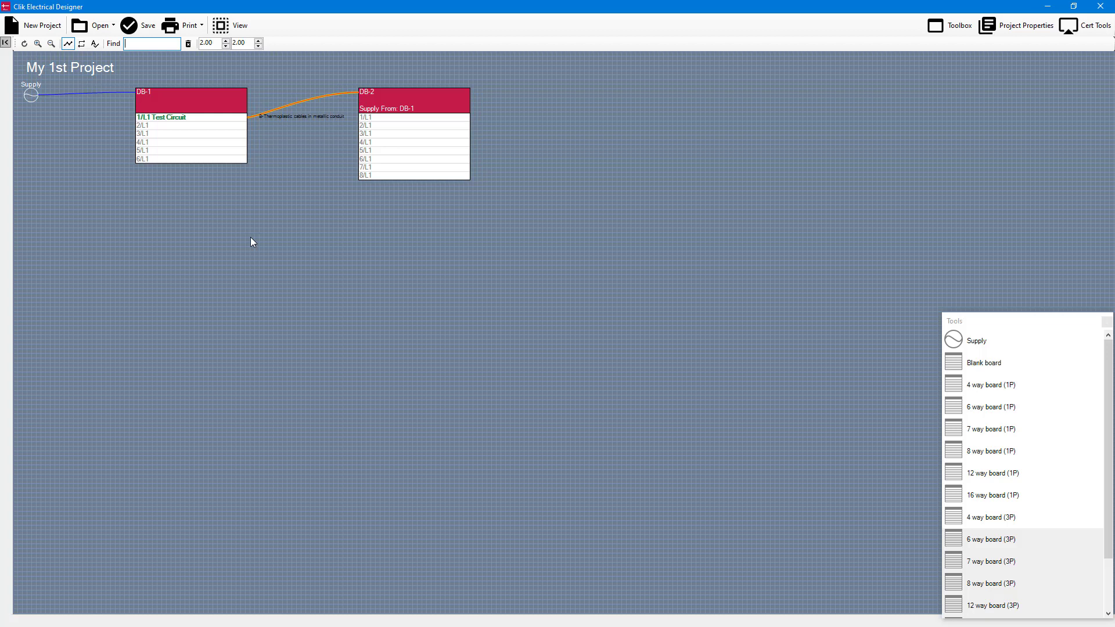
mouse_move(233, 34)
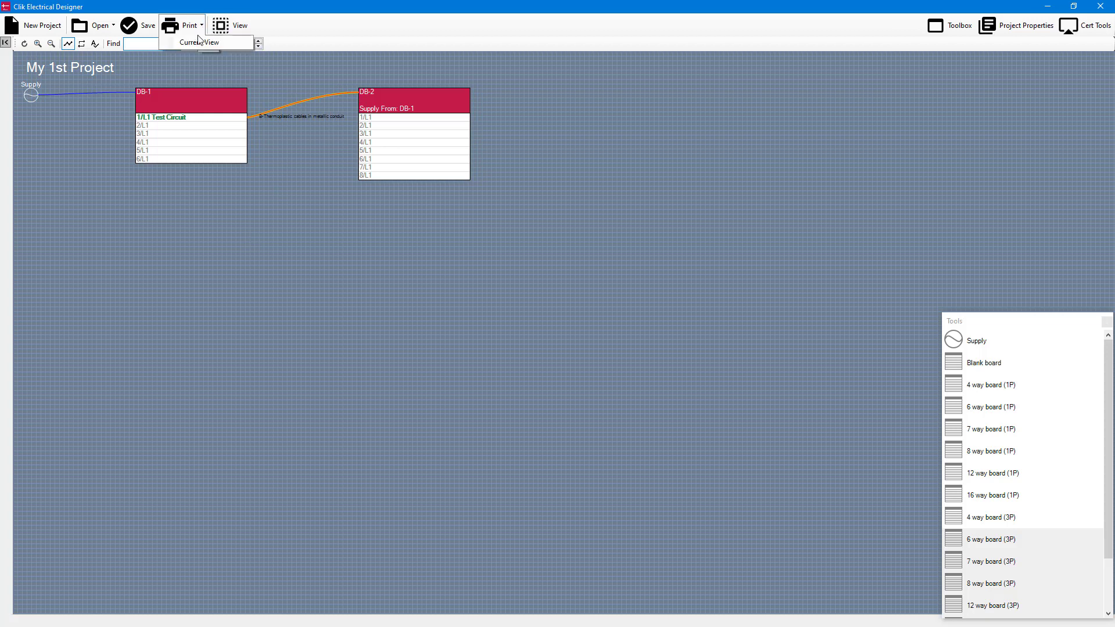
left_click(200, 42)
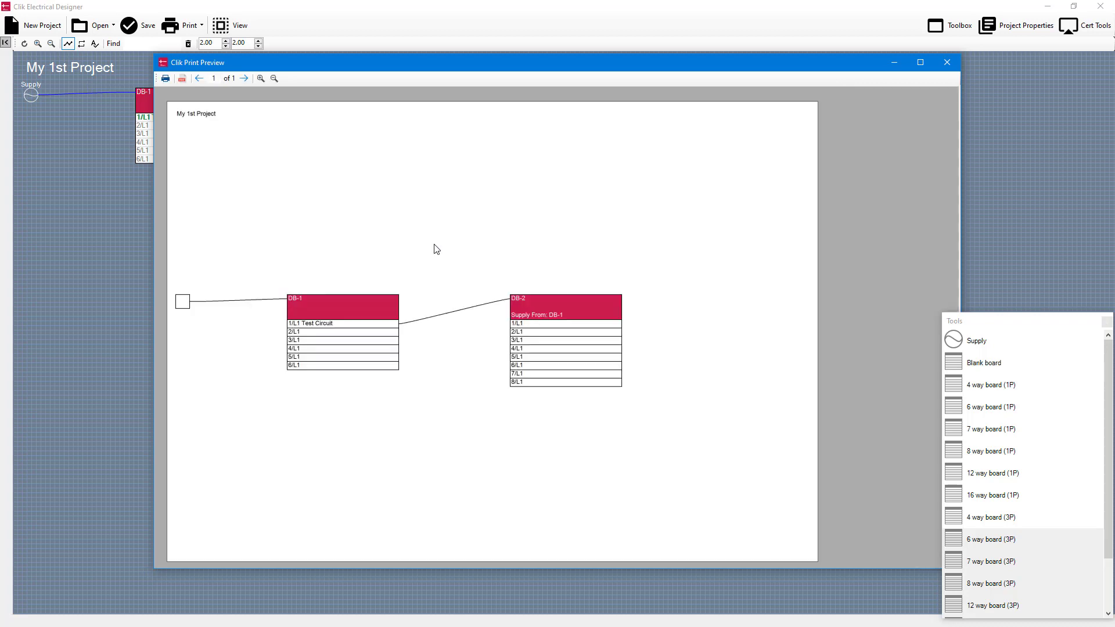
mouse_move(207, 121)
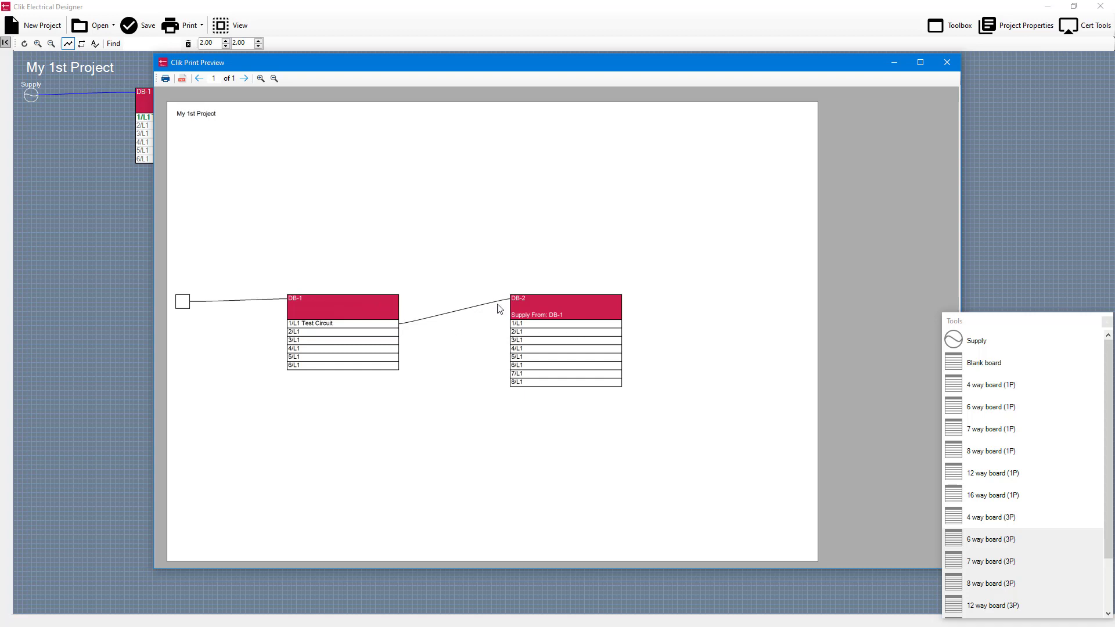
mouse_move(164, 78)
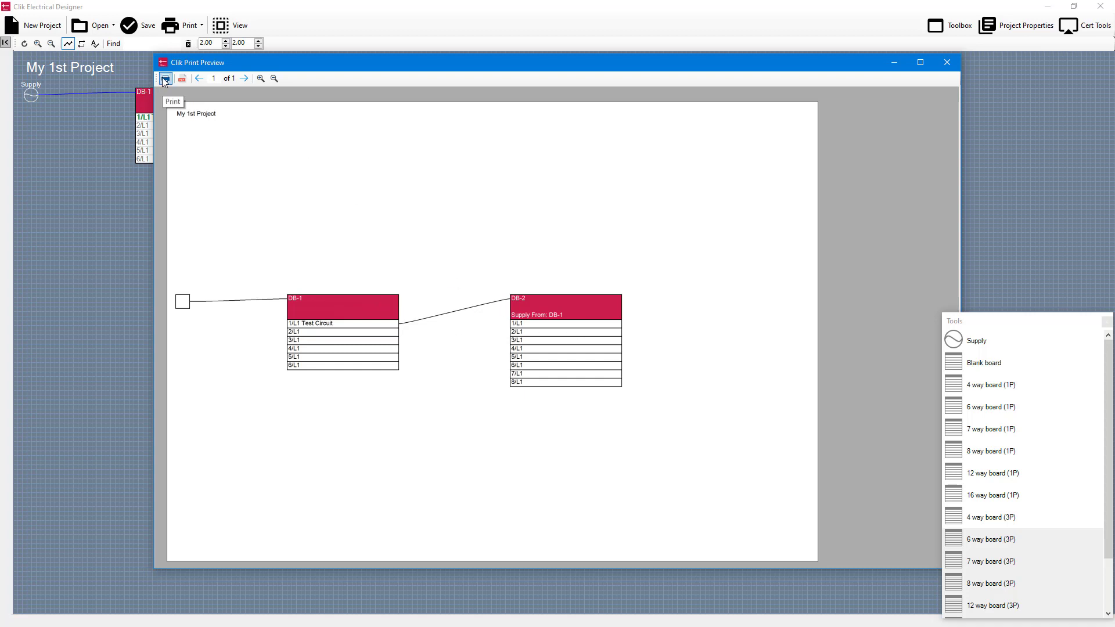
mouse_move(165, 78)
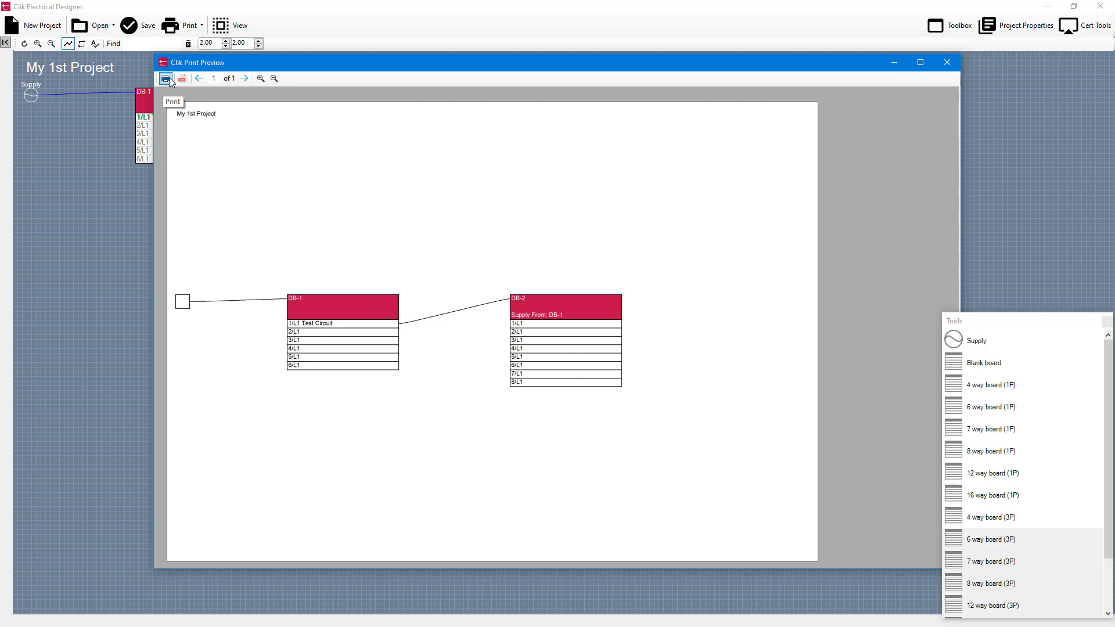
mouse_move(181, 77)
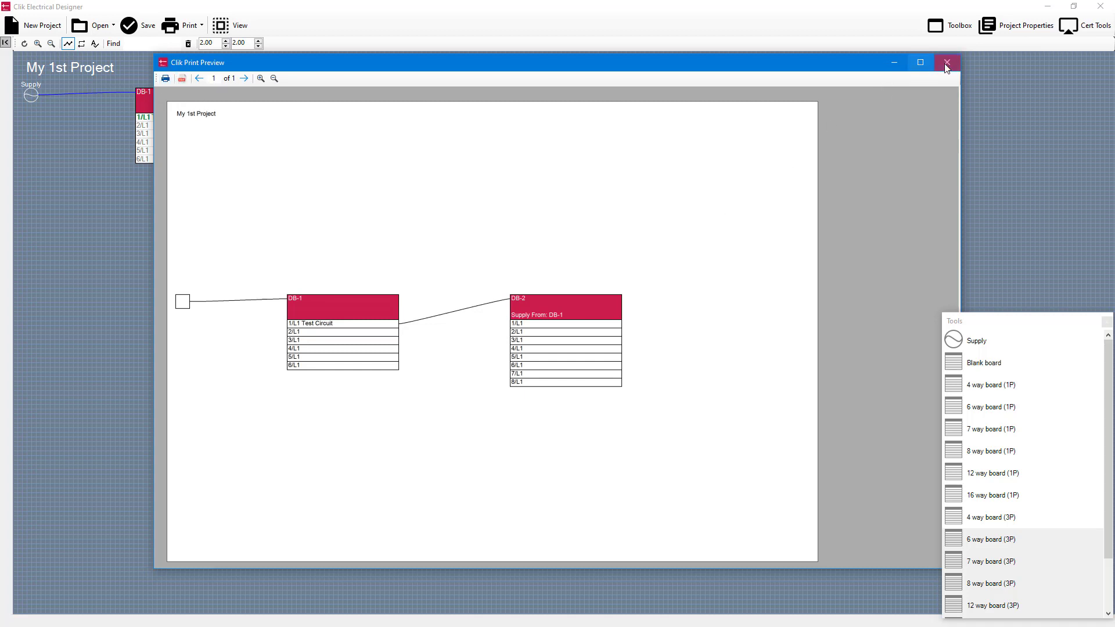
left_click(945, 62)
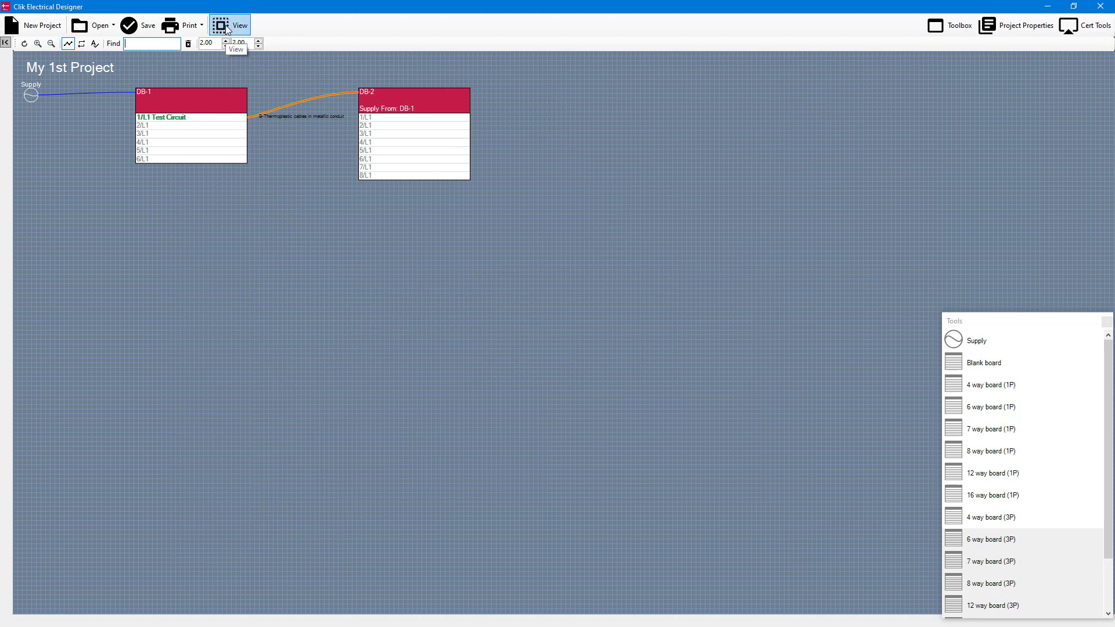
left_click(229, 25)
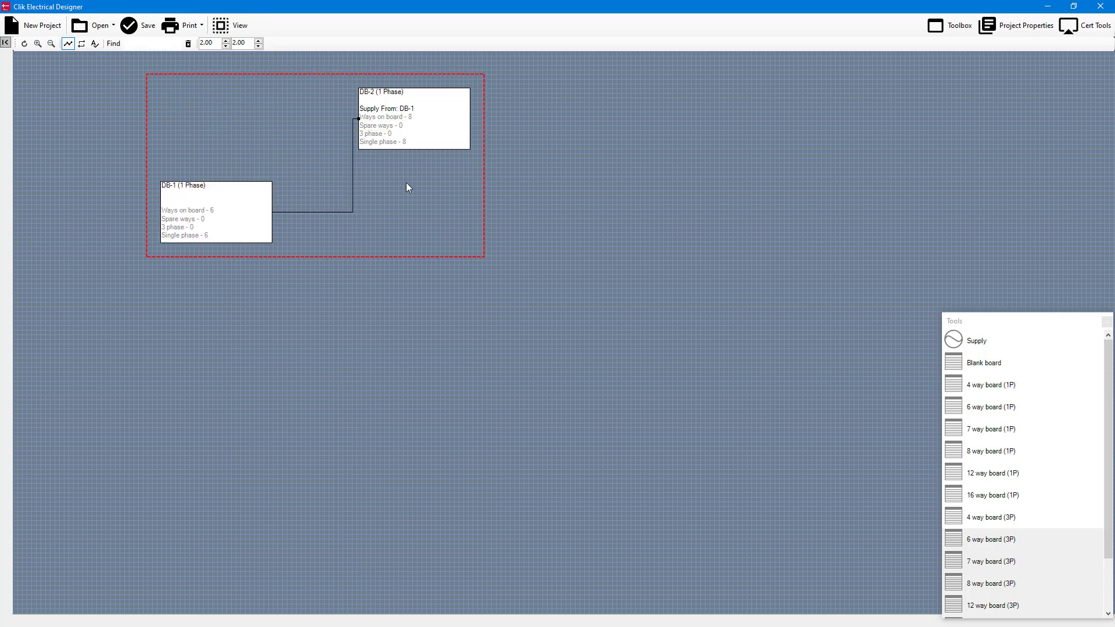
mouse_move(361, 144)
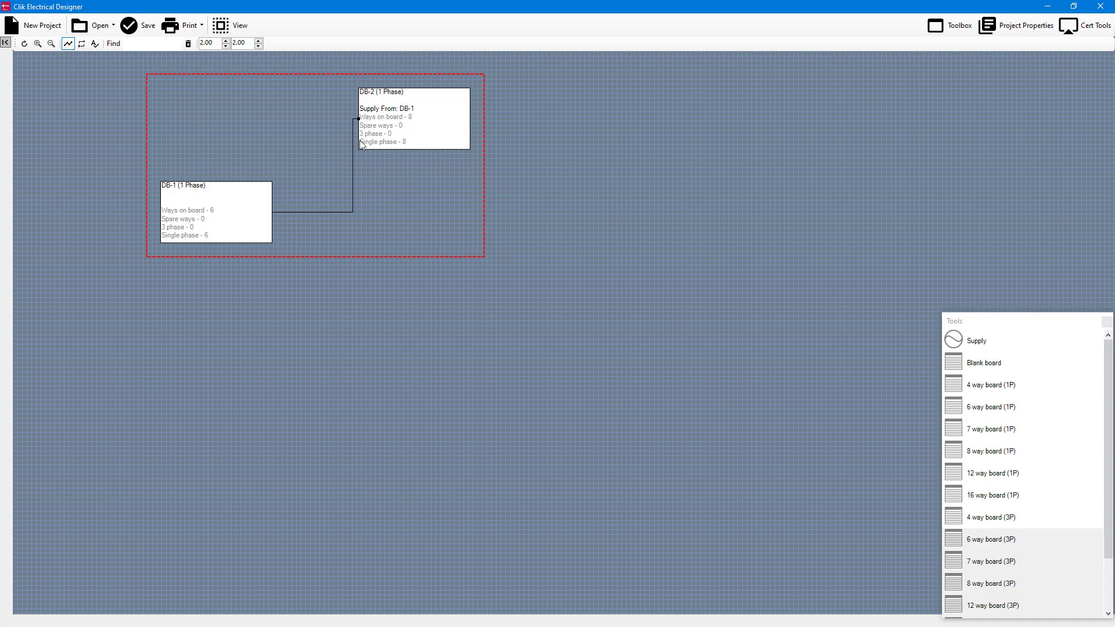
left_click(230, 25)
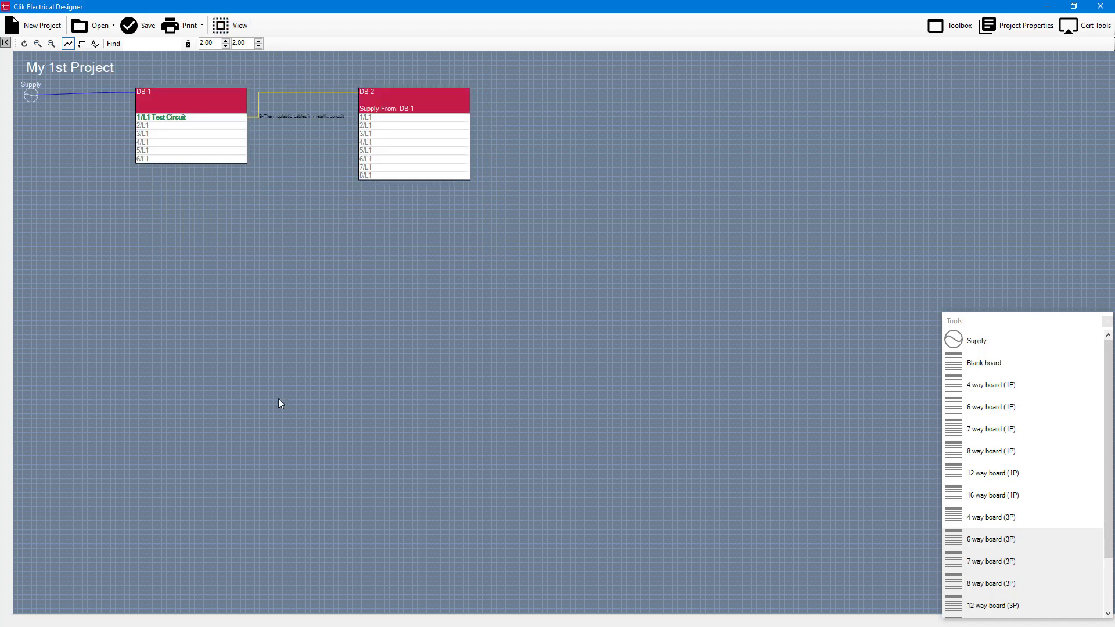
mouse_move(225, 251)
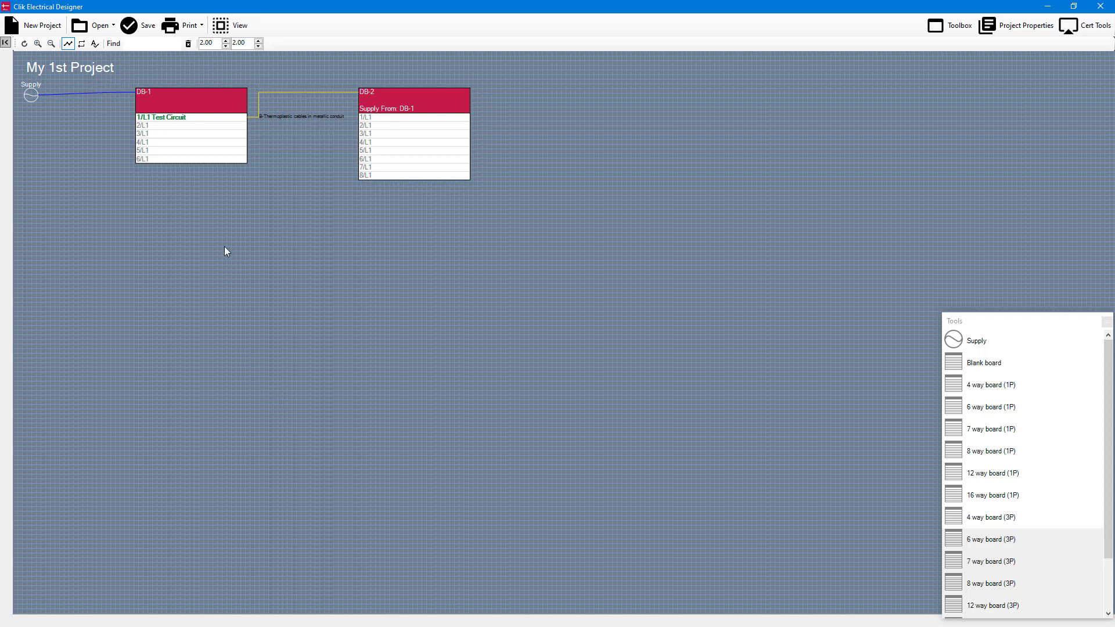
mouse_move(105, 115)
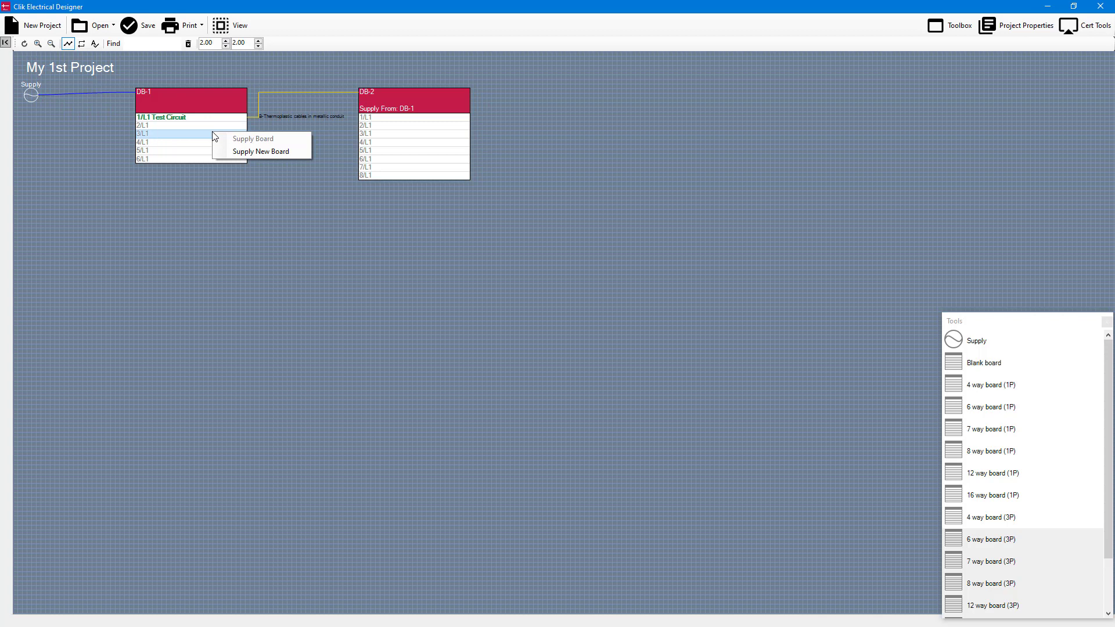
mouse_move(261, 152)
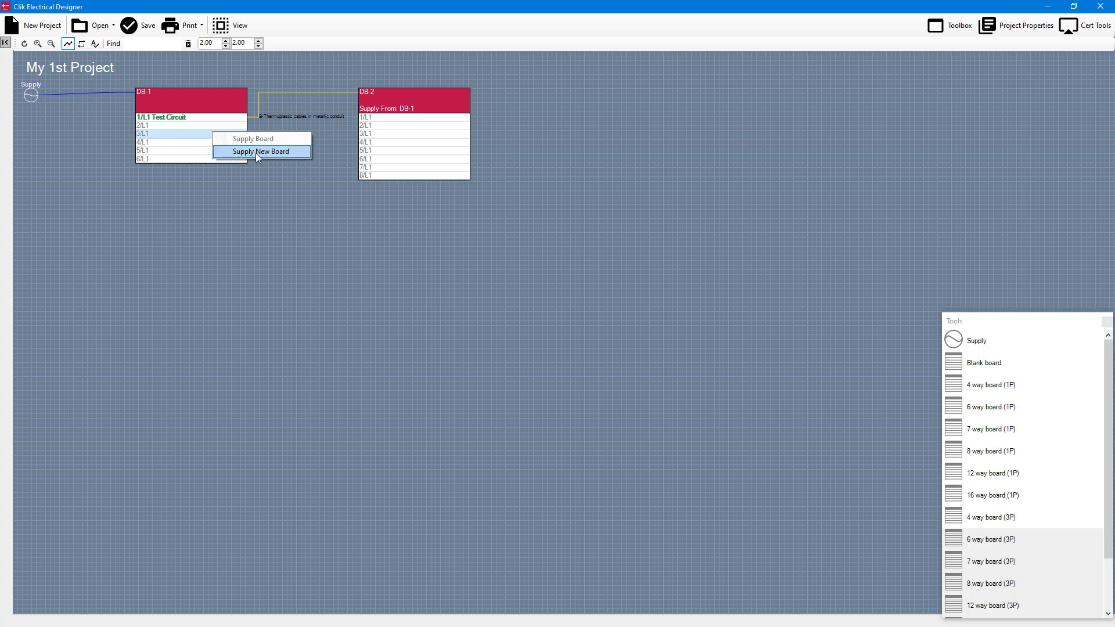
Feed a new board from DB-1 circuit 3/L1 and open its Distribution Board dialog
left_click(262, 151)
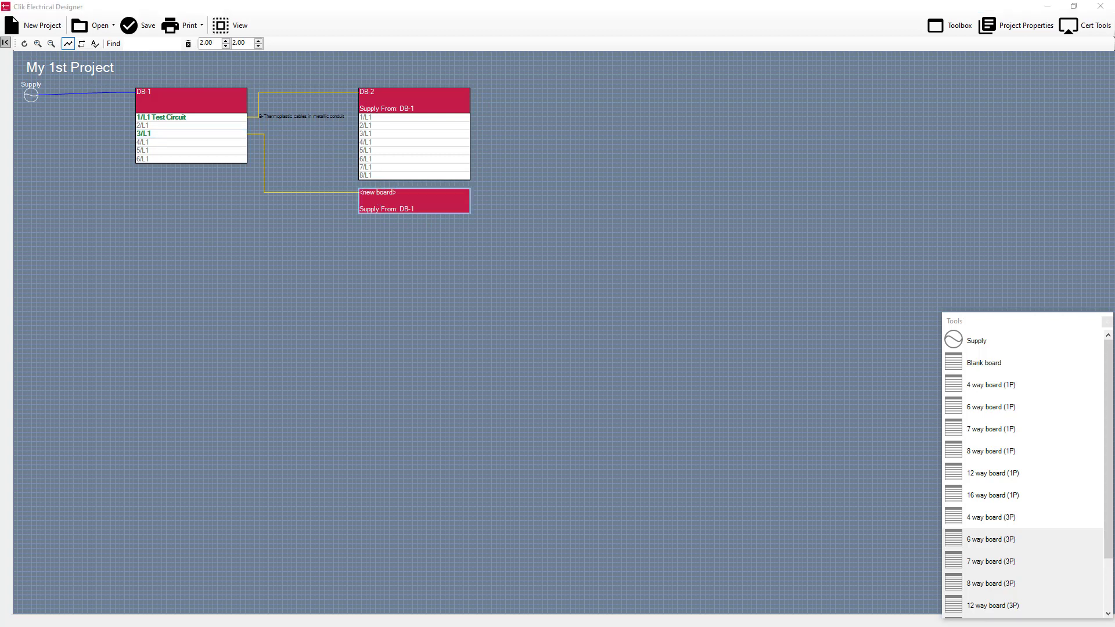
double_click(413, 200)
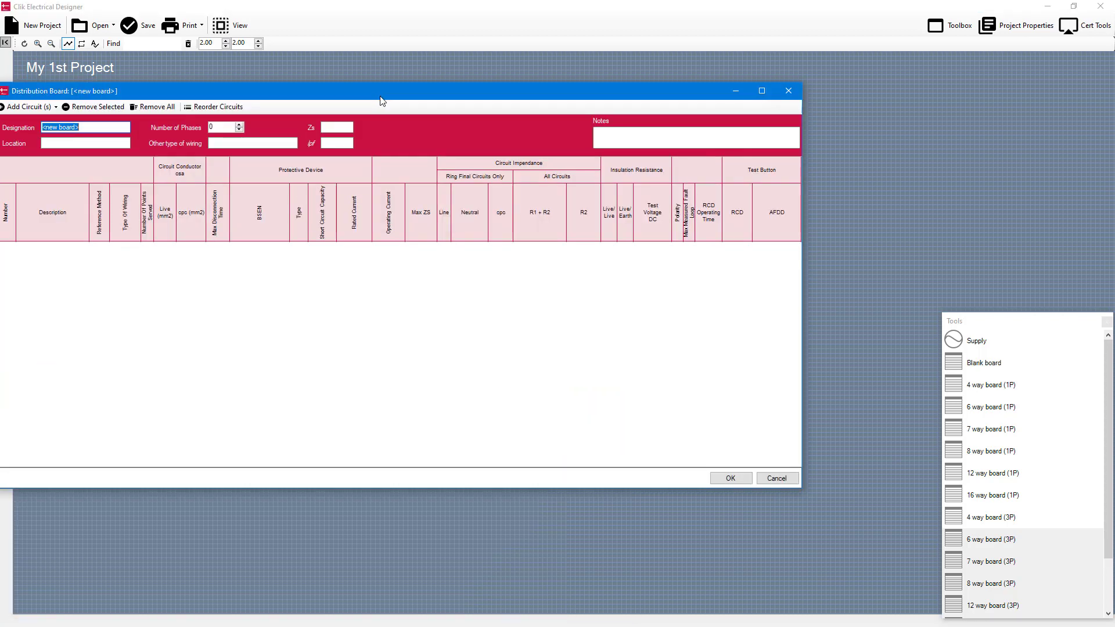
Add ten three-phase circuits, 1/L1 through 10/L3, to the new board and confirm
left_click_drag(380, 91, 471, 85)
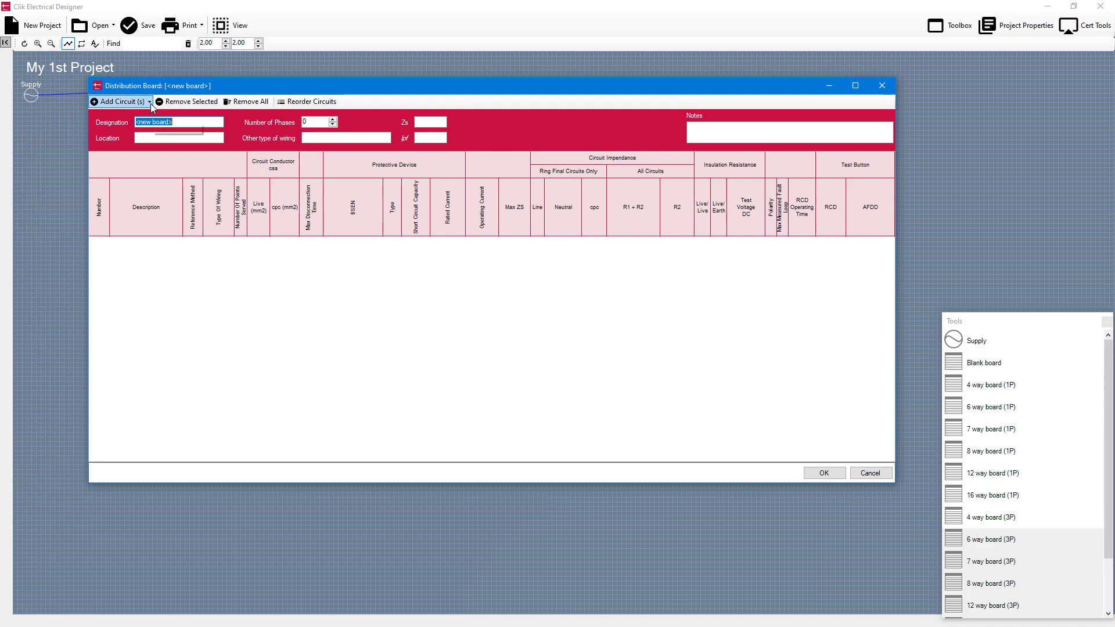
left_click(118, 101)
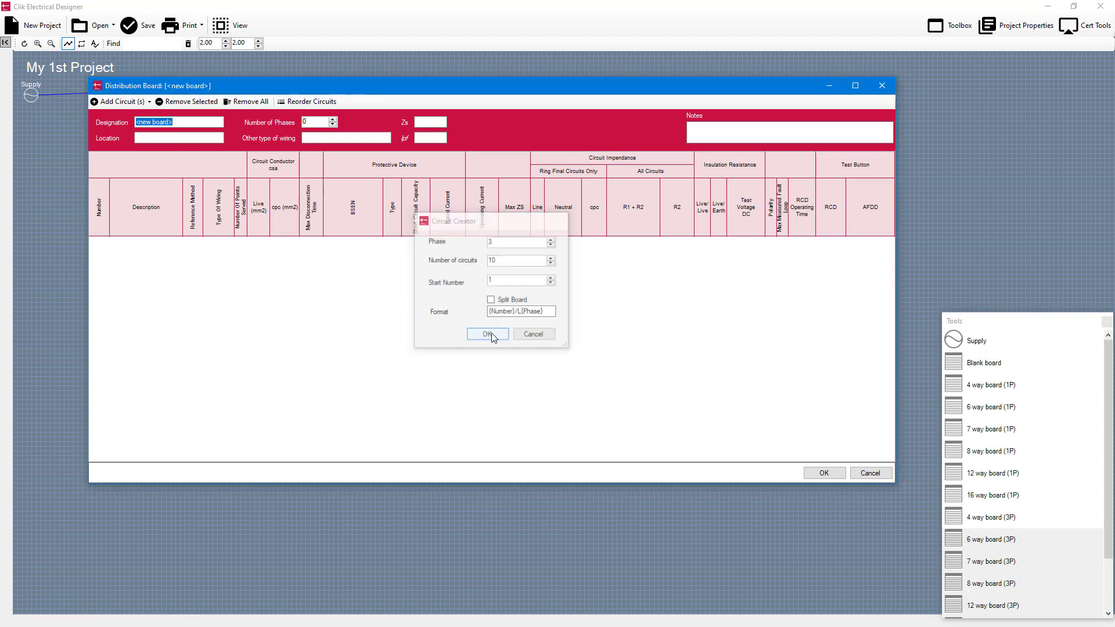
left_click(487, 335)
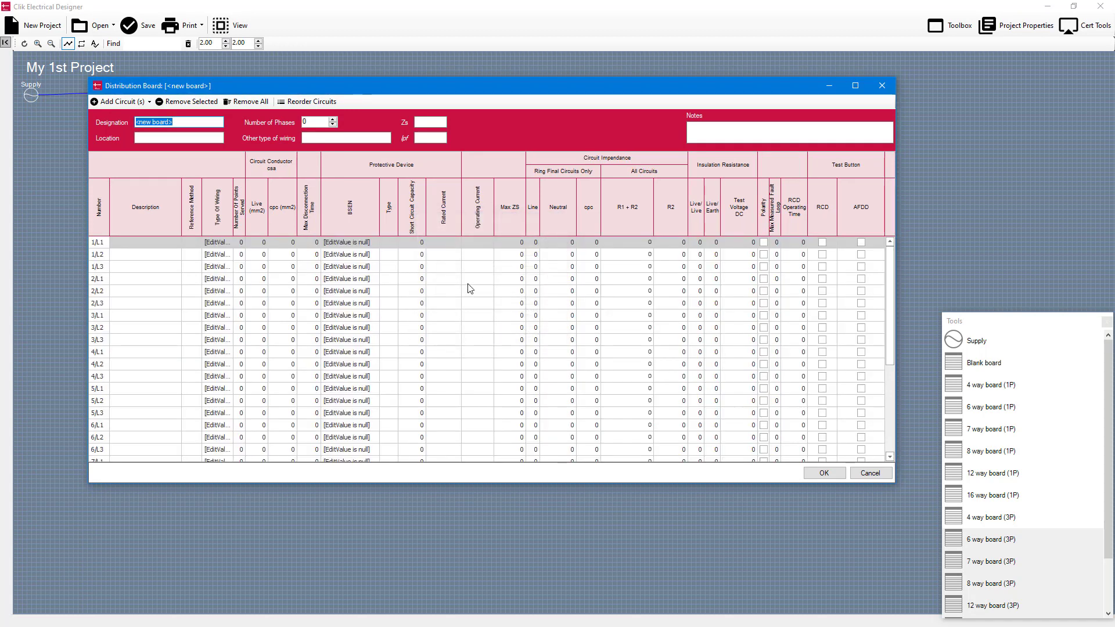
left_click(823, 473)
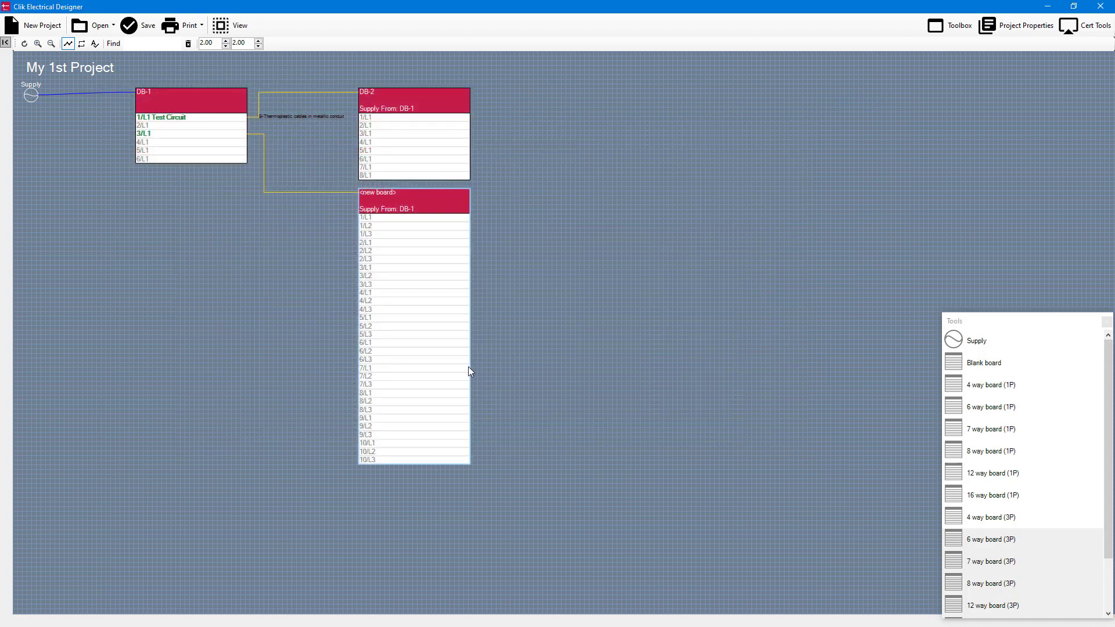
mouse_move(387, 193)
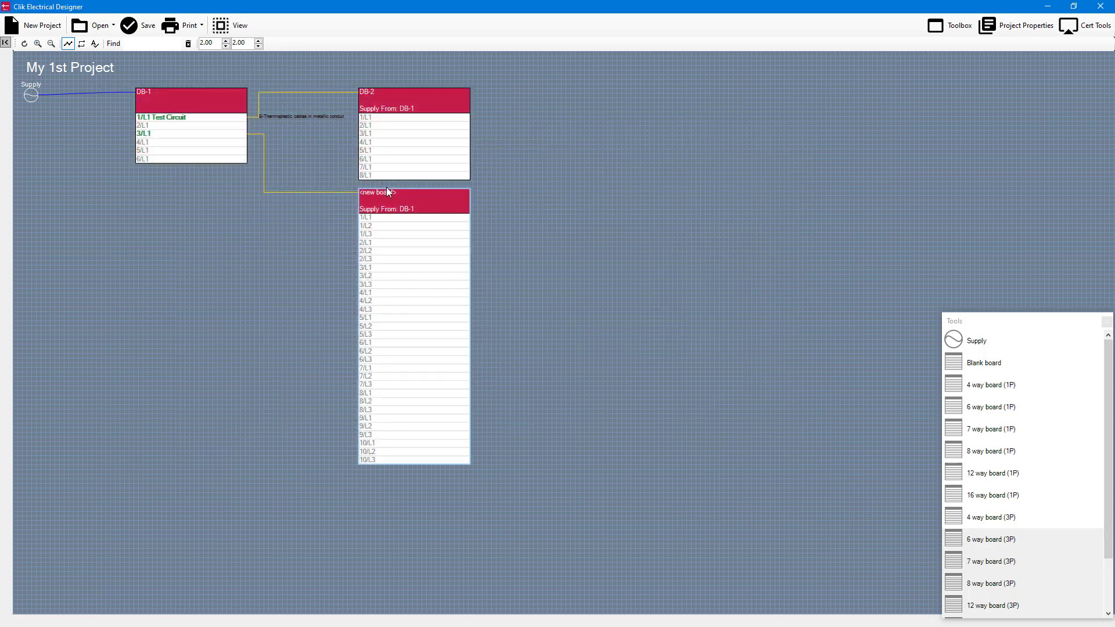
mouse_move(162, 208)
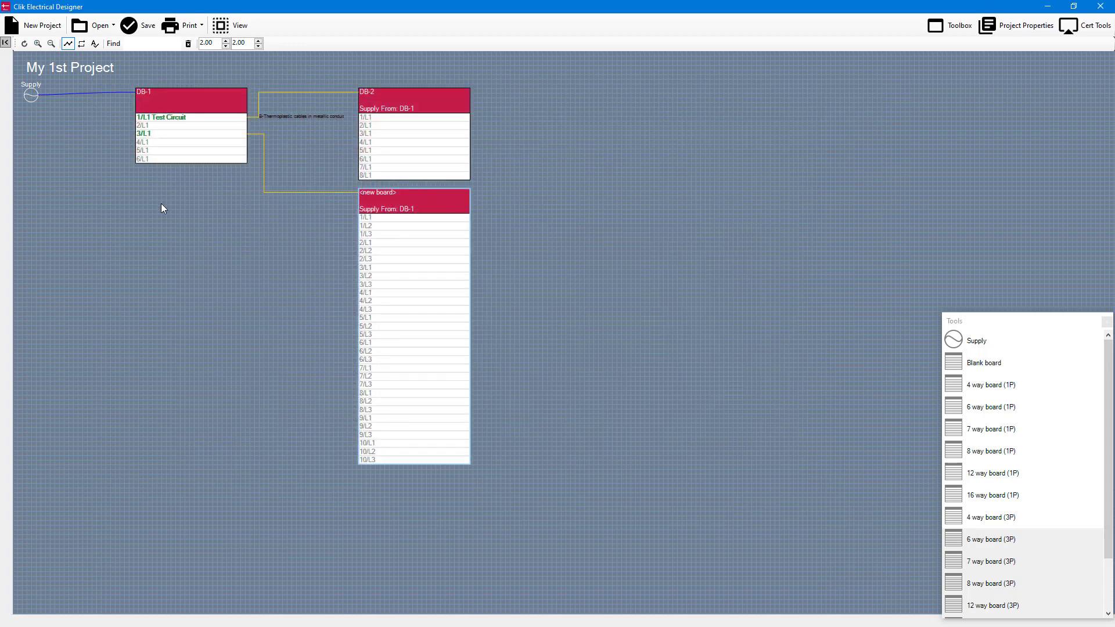